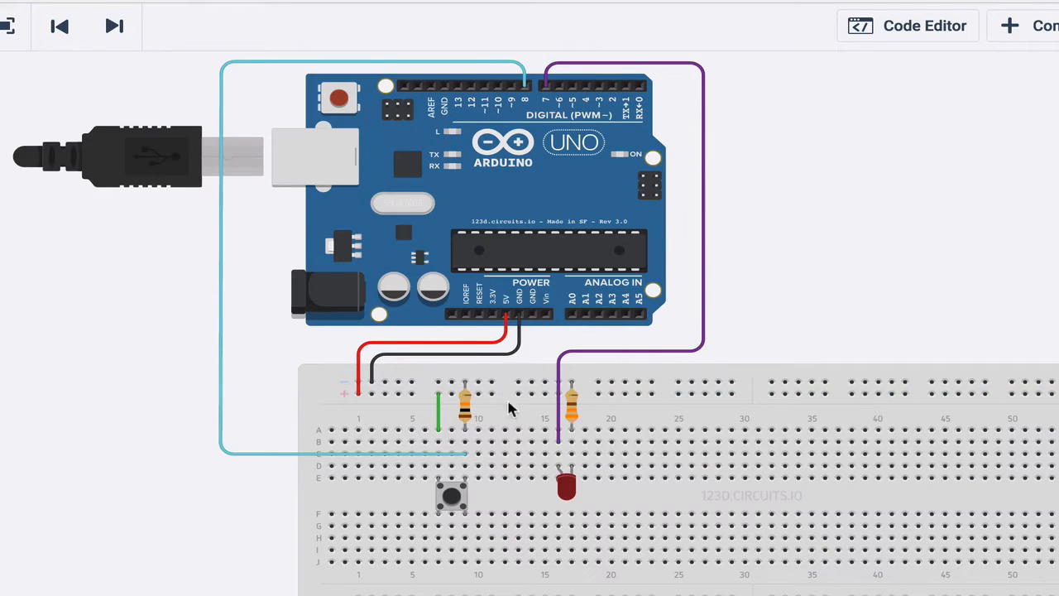
pyautogui.moveTo(520, 321)
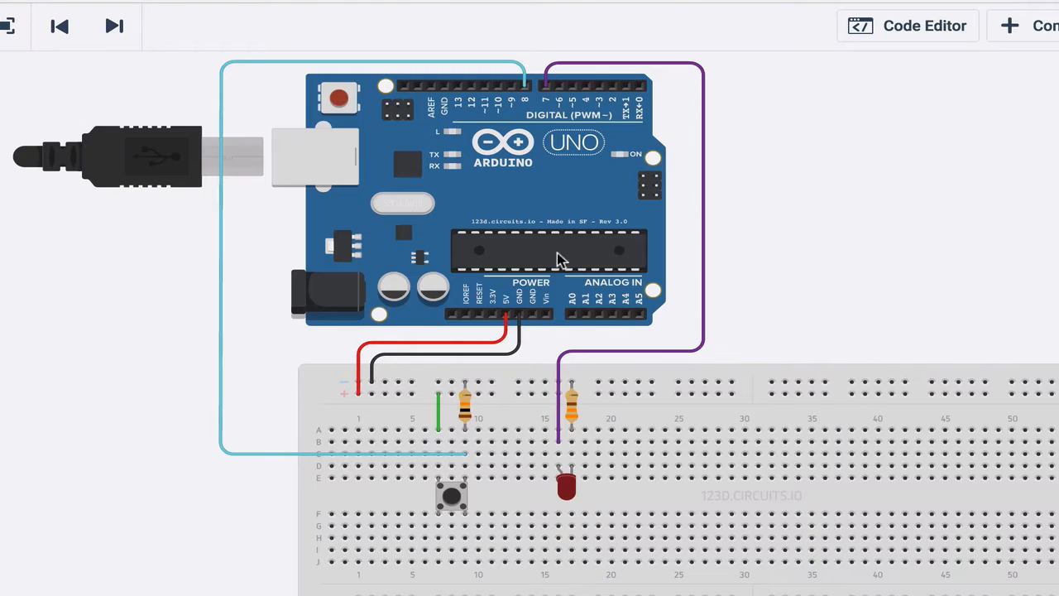
pyautogui.moveTo(546, 91)
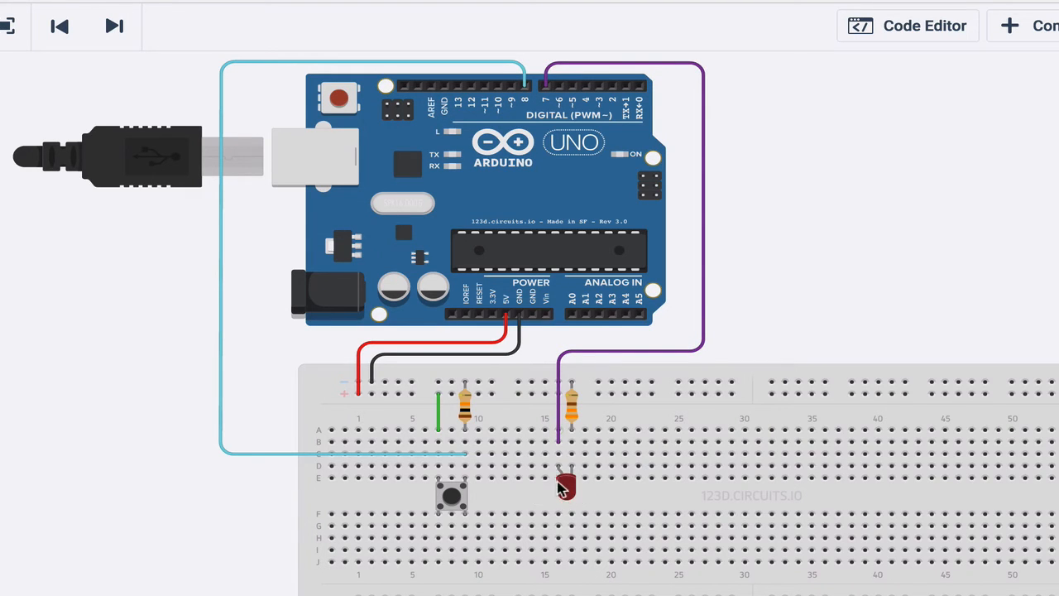
# In the Arduino sketch's setup(), add pinMode(7, OUTPUT);.
pyautogui.moveTo(567, 486); pyautogui.dragTo(569, 447)
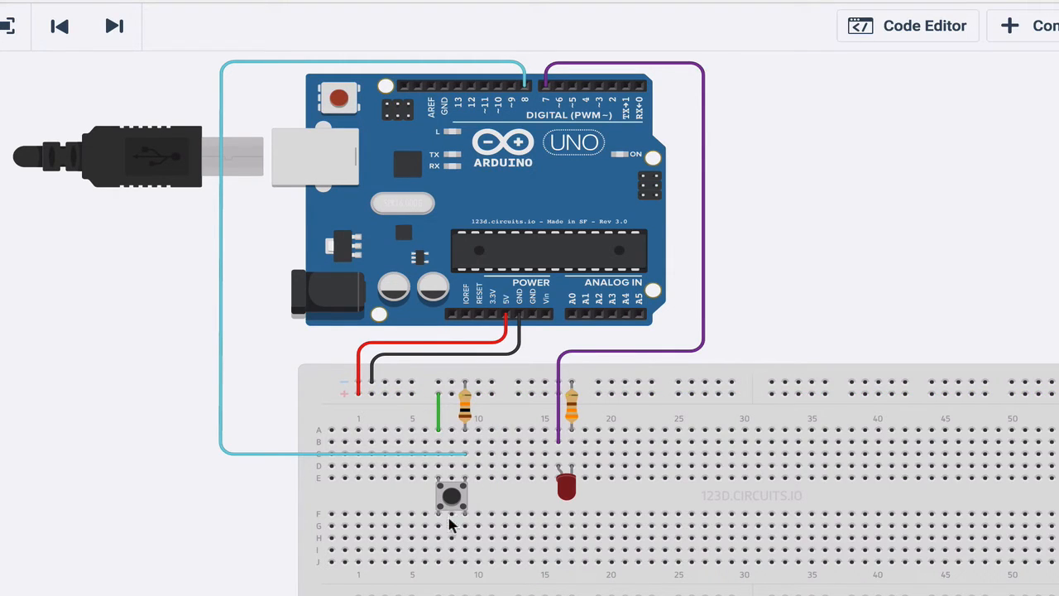
pyautogui.moveTo(465, 481)
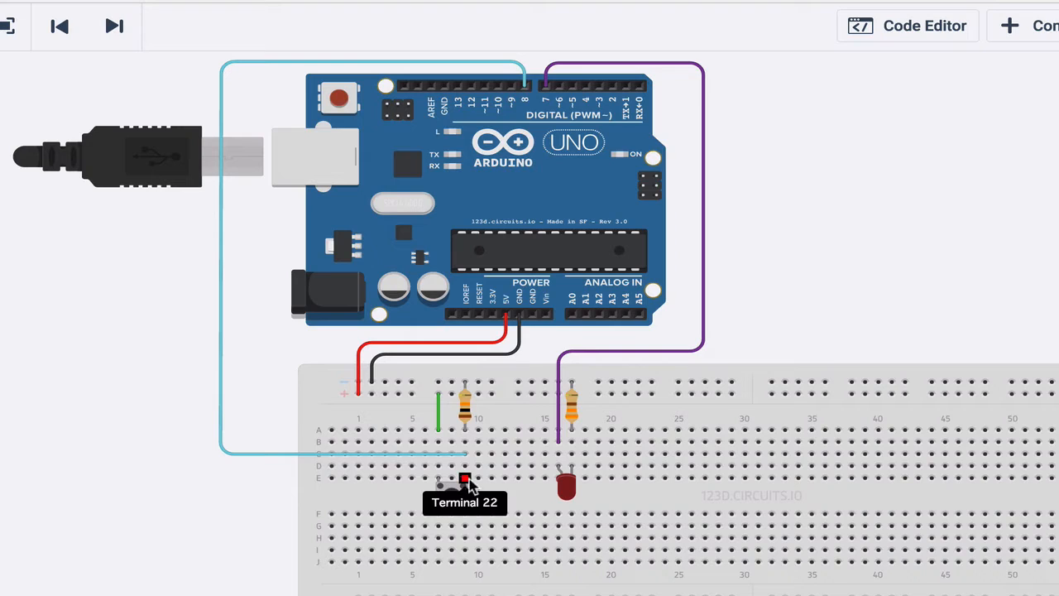
pyautogui.moveTo(438, 481)
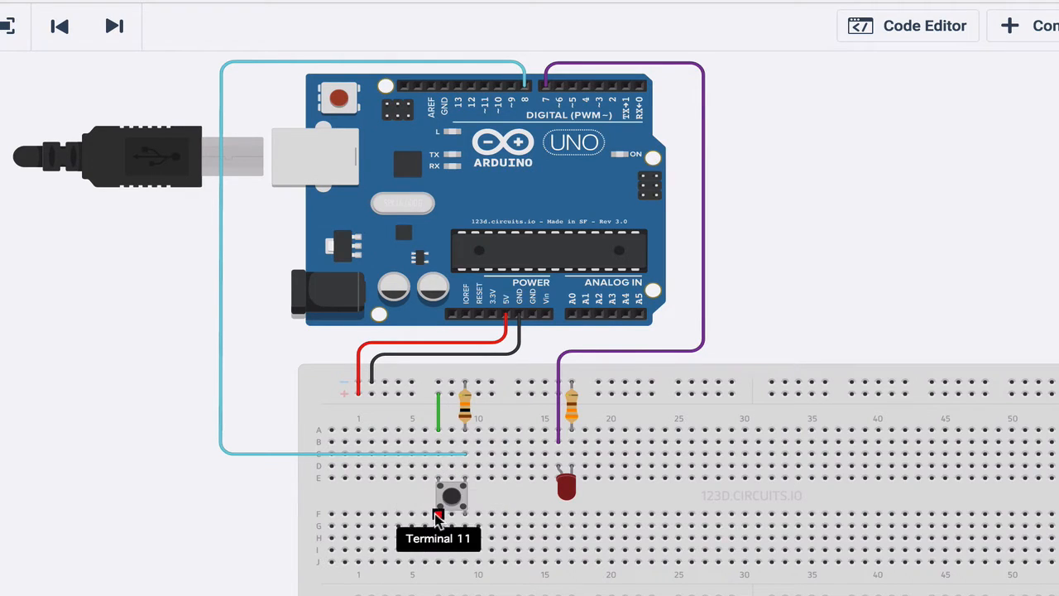
pyautogui.moveTo(463, 493)
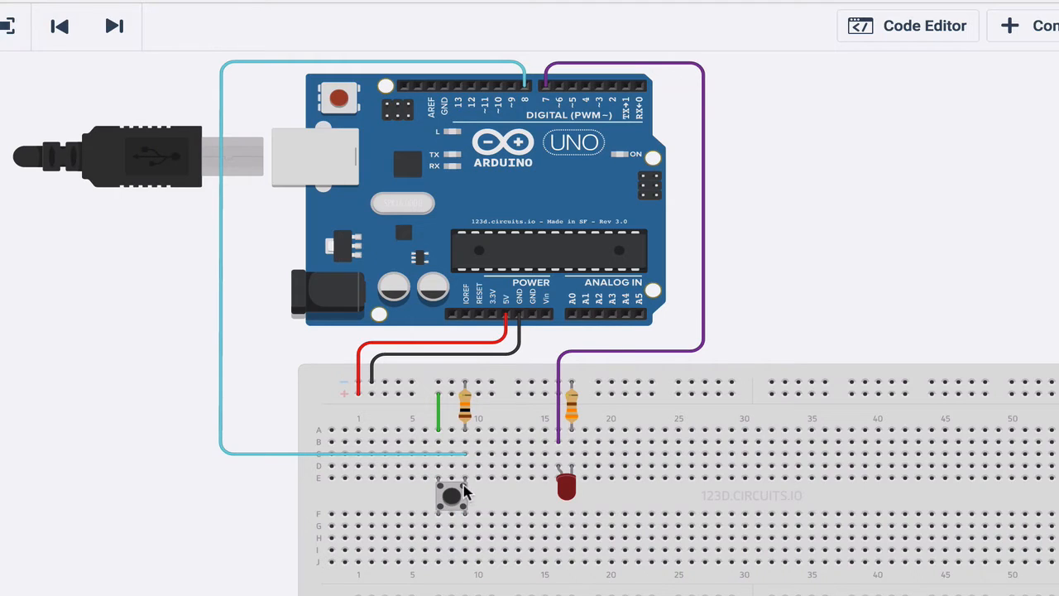
pyautogui.moveTo(464, 483)
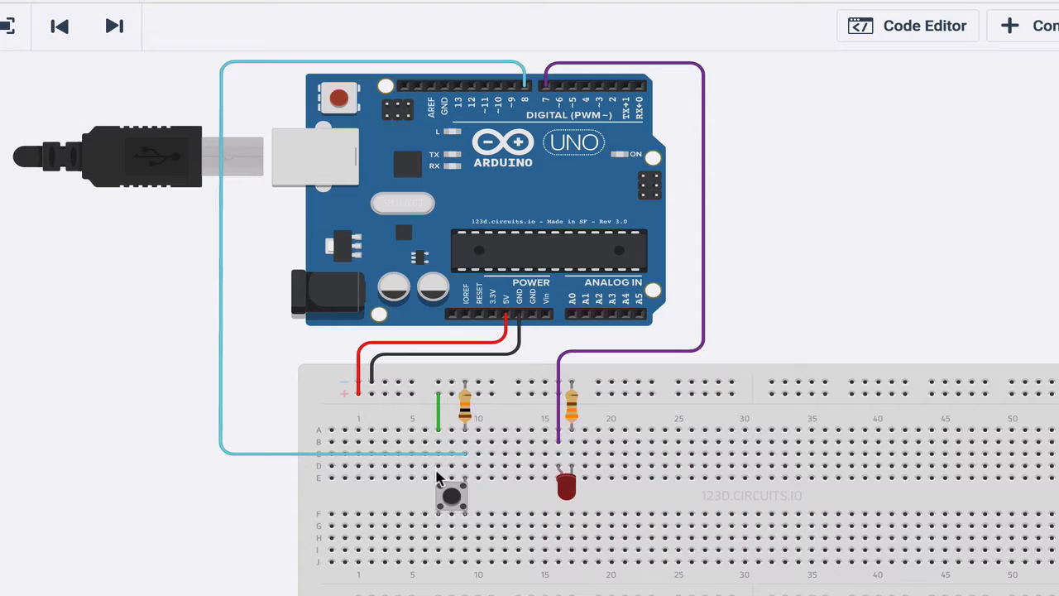
pyautogui.moveTo(459, 497)
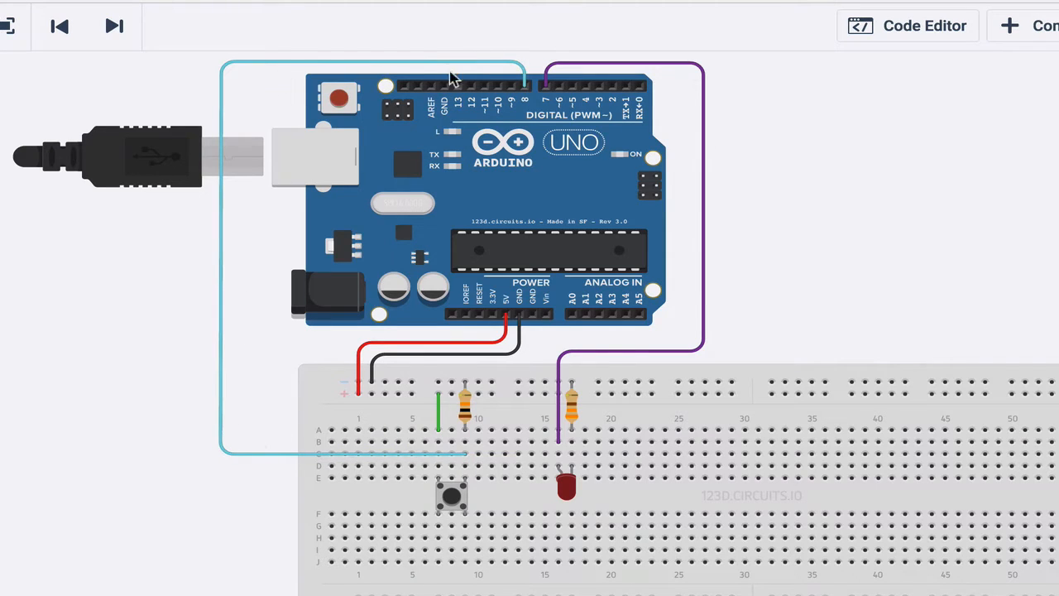
pyautogui.moveTo(523, 91)
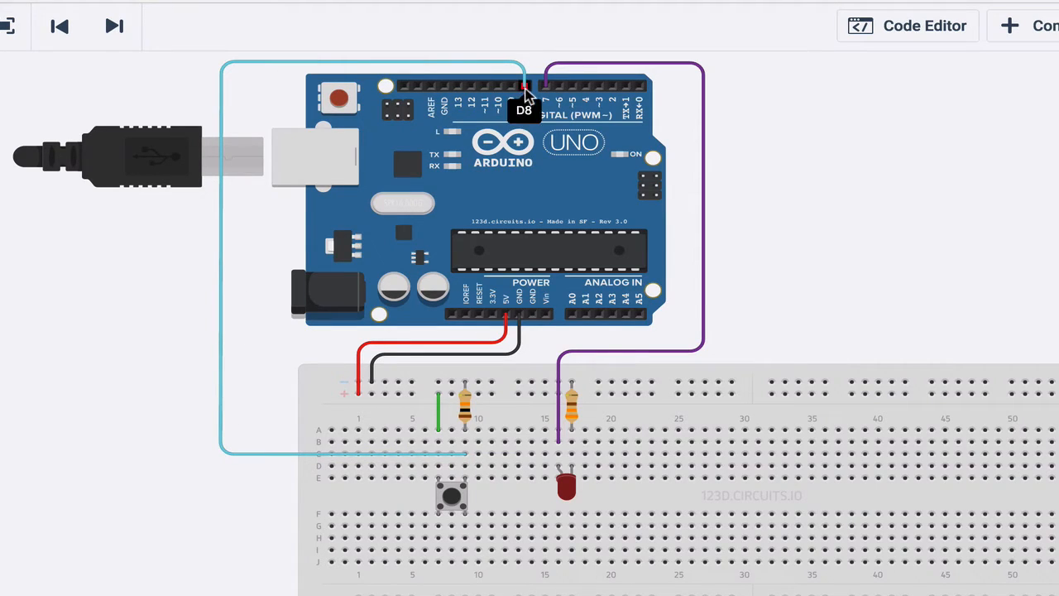
pyautogui.moveTo(612, 95)
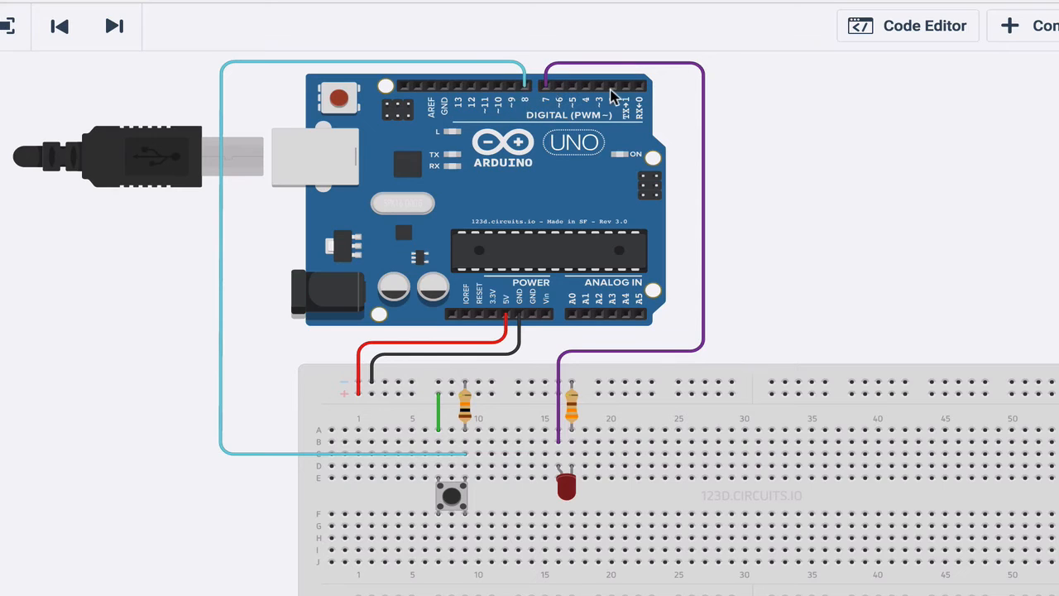
pyautogui.moveTo(553, 93)
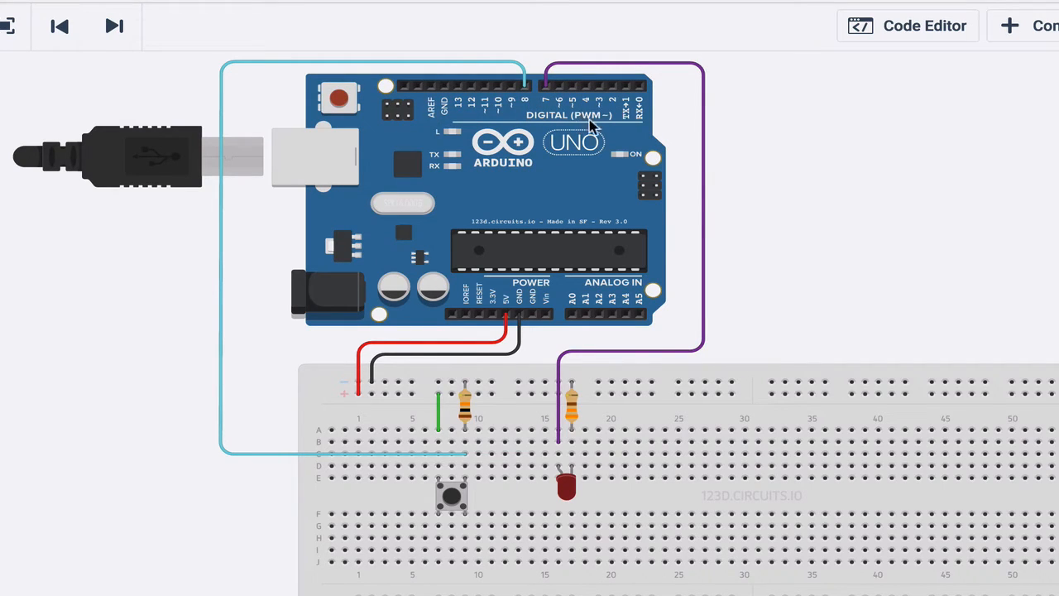
pyautogui.moveTo(464, 414)
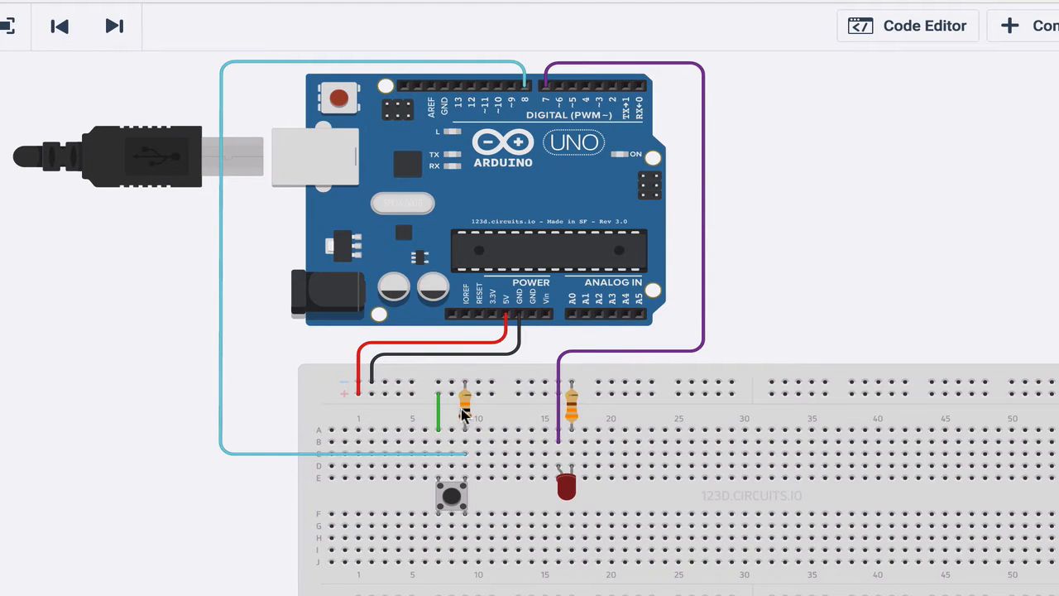
pyautogui.moveTo(471, 401)
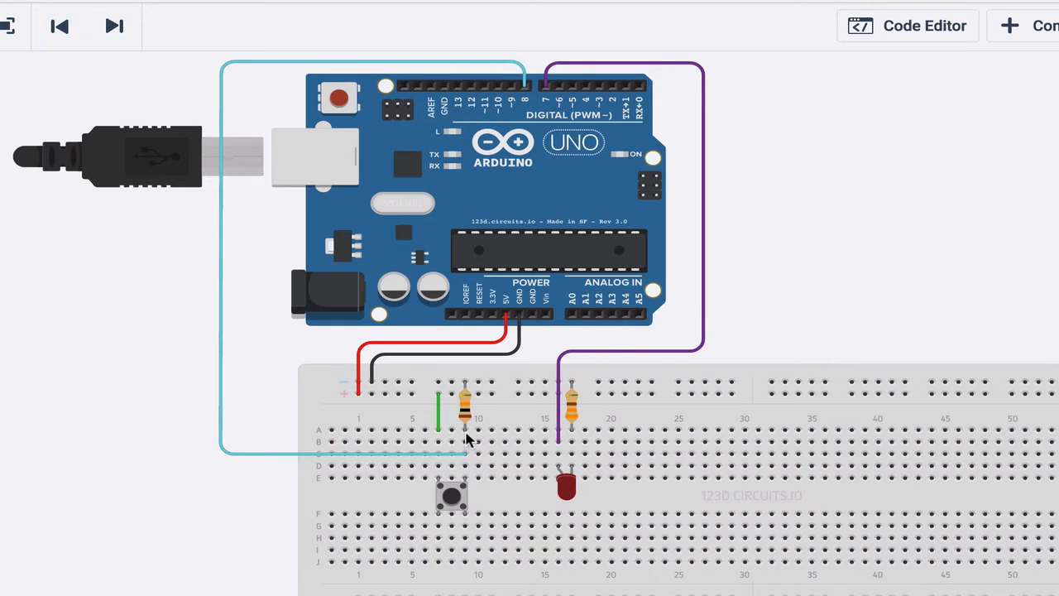
pyautogui.moveTo(463, 430)
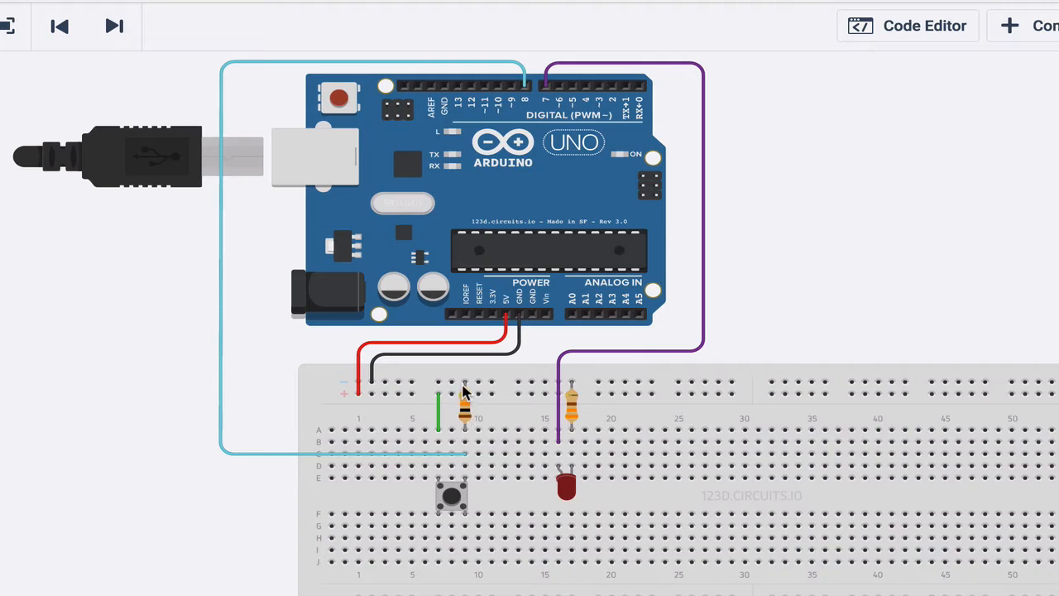
pyautogui.moveTo(467, 430)
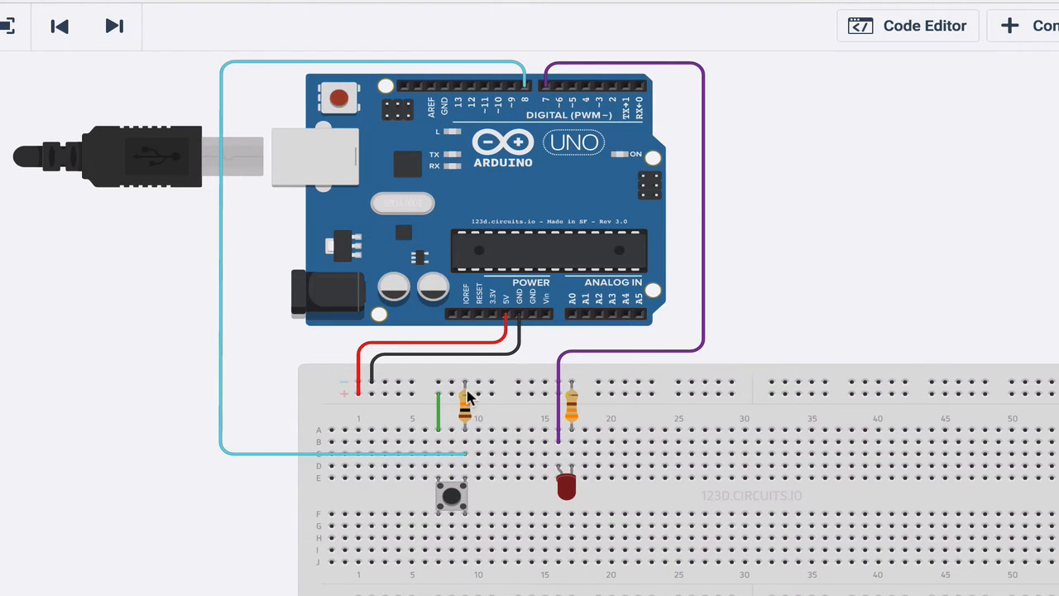
pyautogui.moveTo(463, 478)
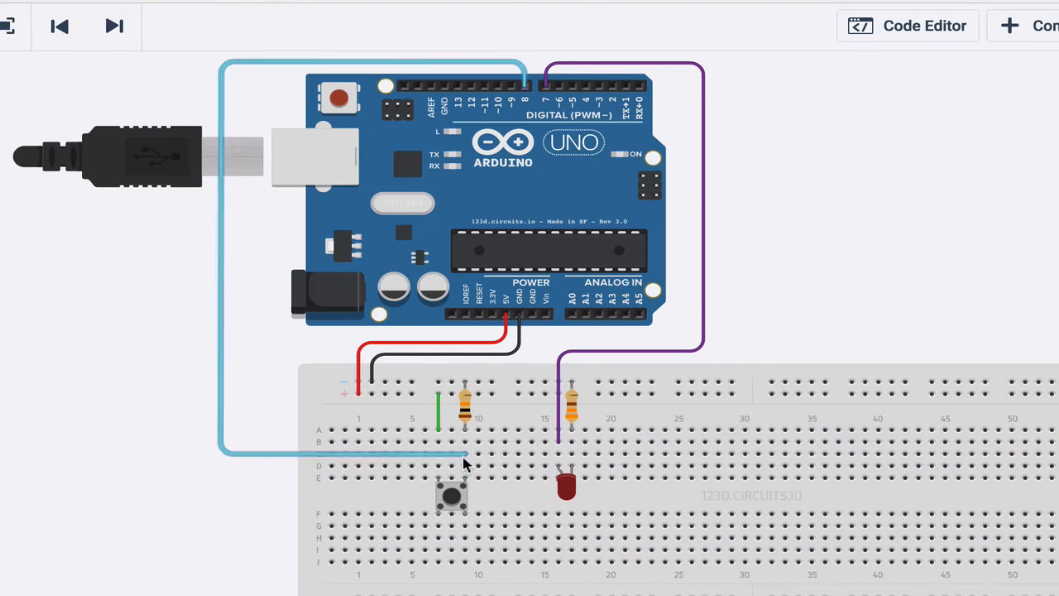
pyautogui.moveTo(463, 430)
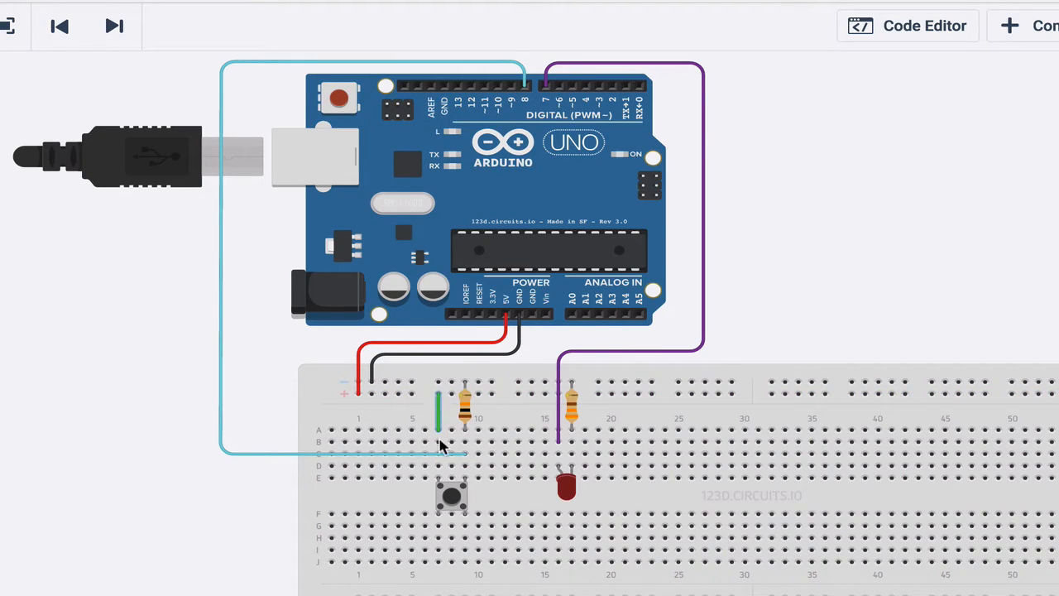
pyautogui.moveTo(441, 399)
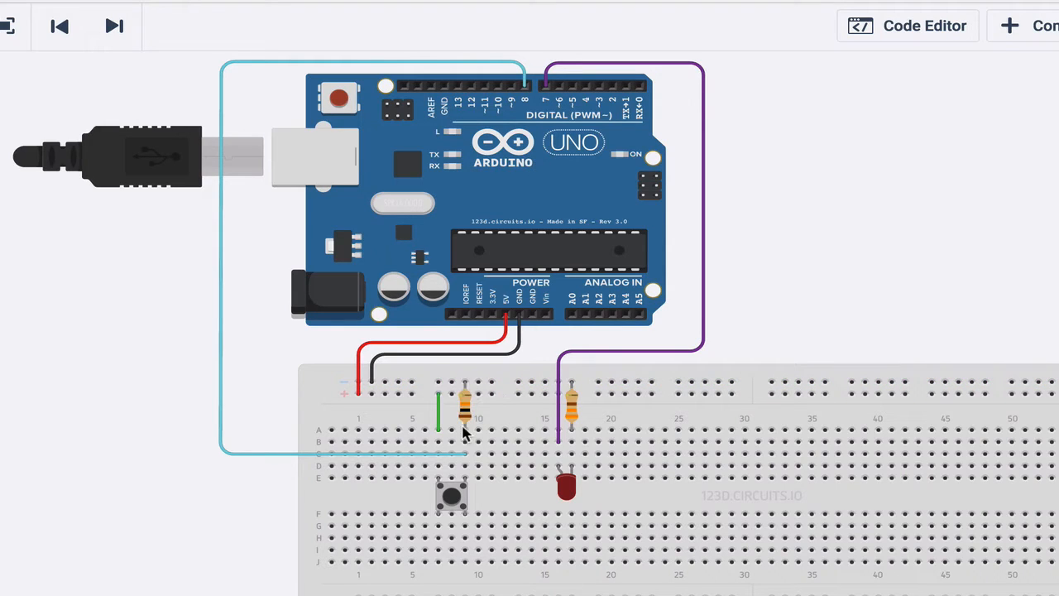
pyautogui.moveTo(199, 277)
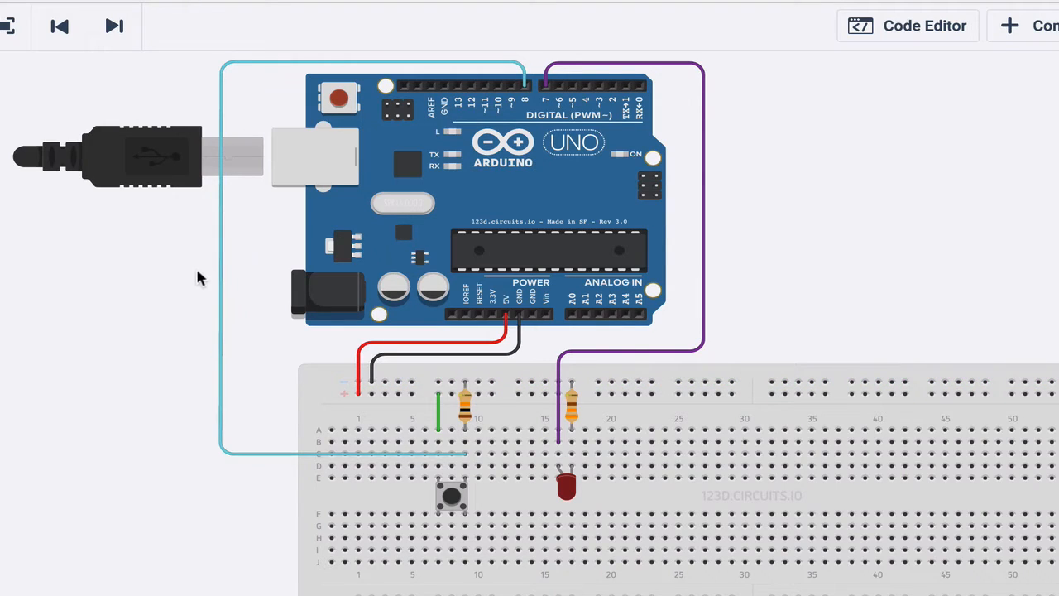
pyautogui.moveTo(422, 234)
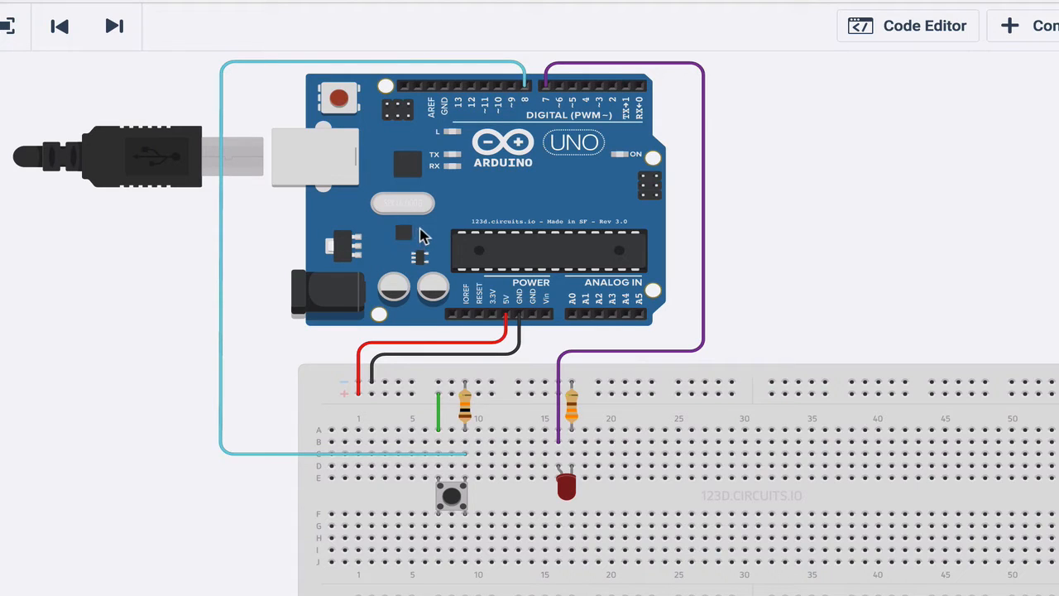
pyautogui.moveTo(439, 257)
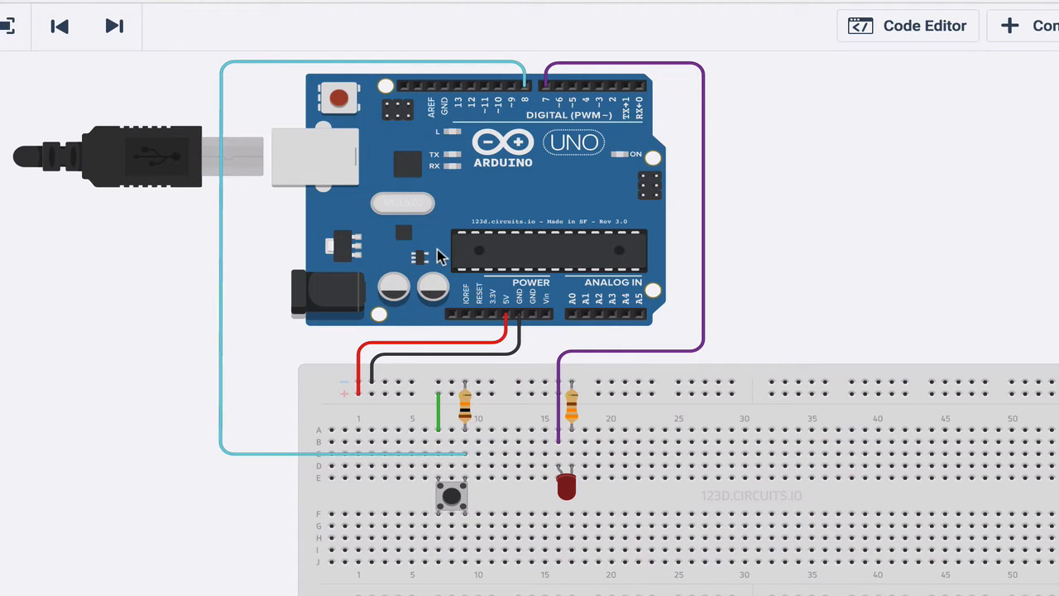
pyautogui.click(908, 25)
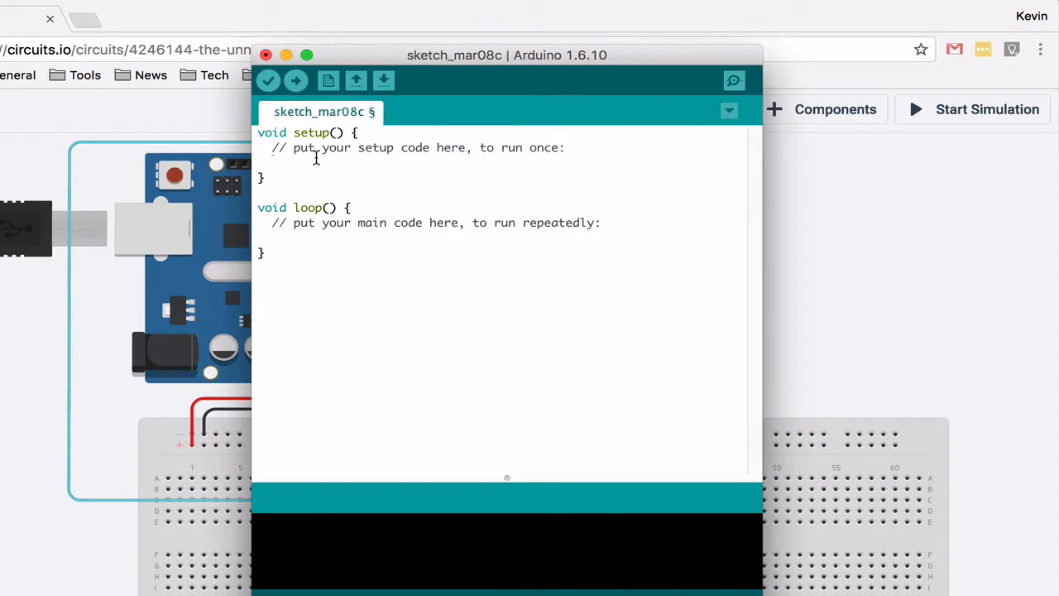
pyautogui.write('pinMod')
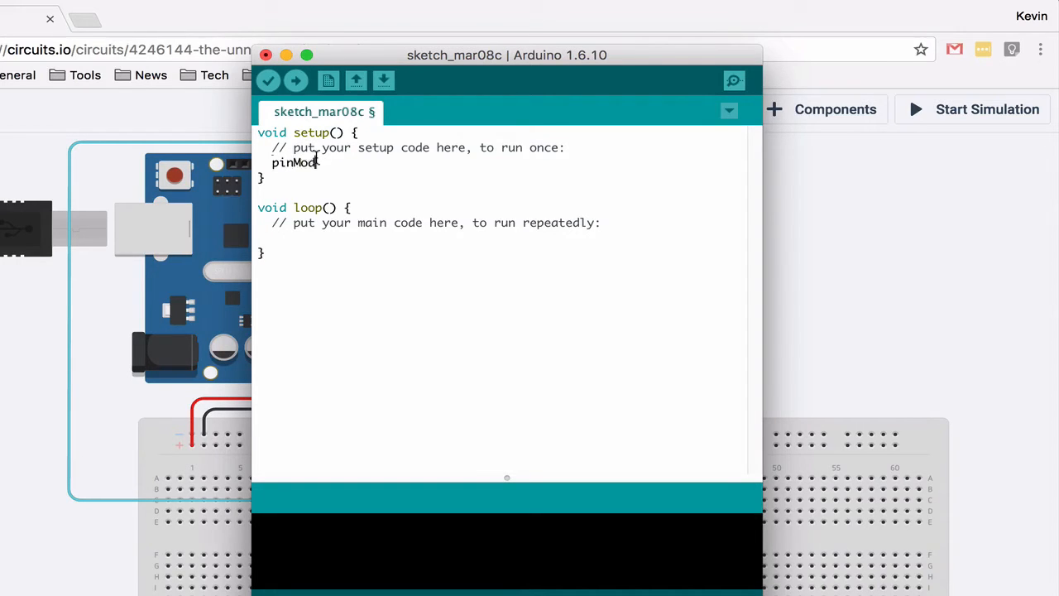
pyautogui.write('()')
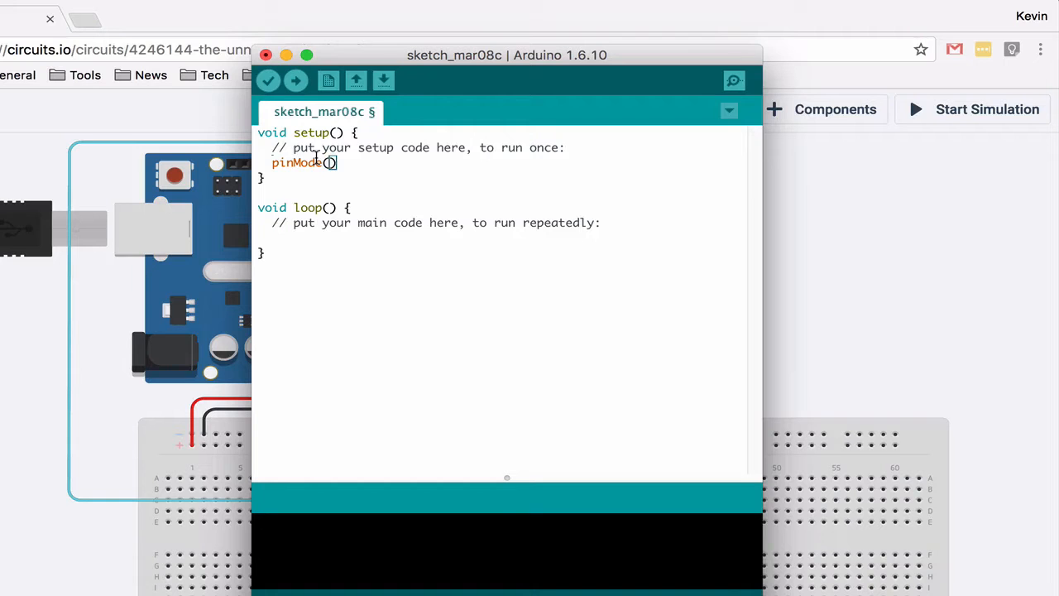
pyautogui.moveTo(506, 55); pyautogui.dragTo(536, 48)
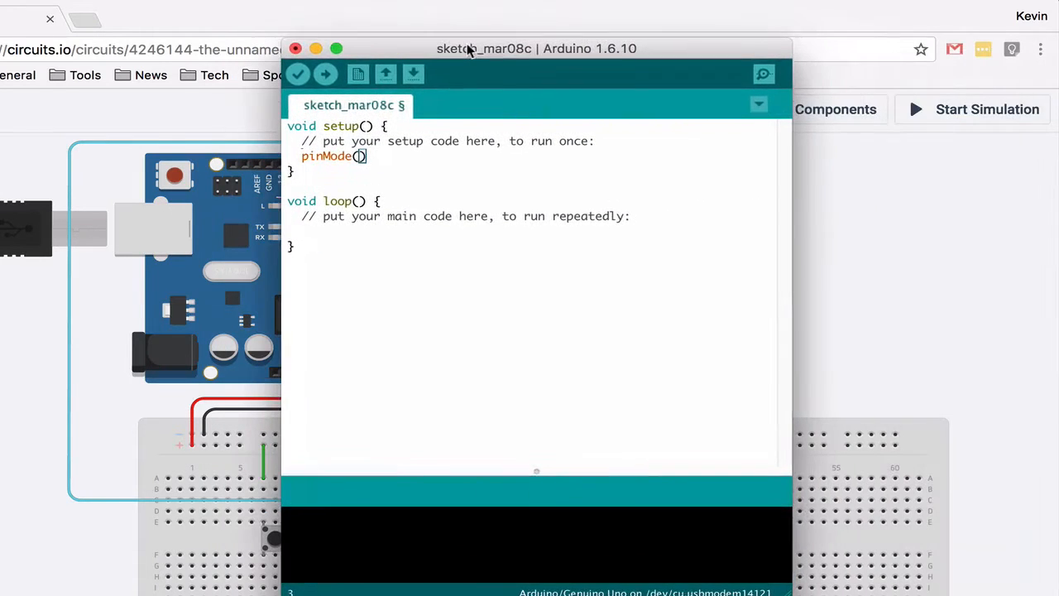
pyautogui.write('7, OU')
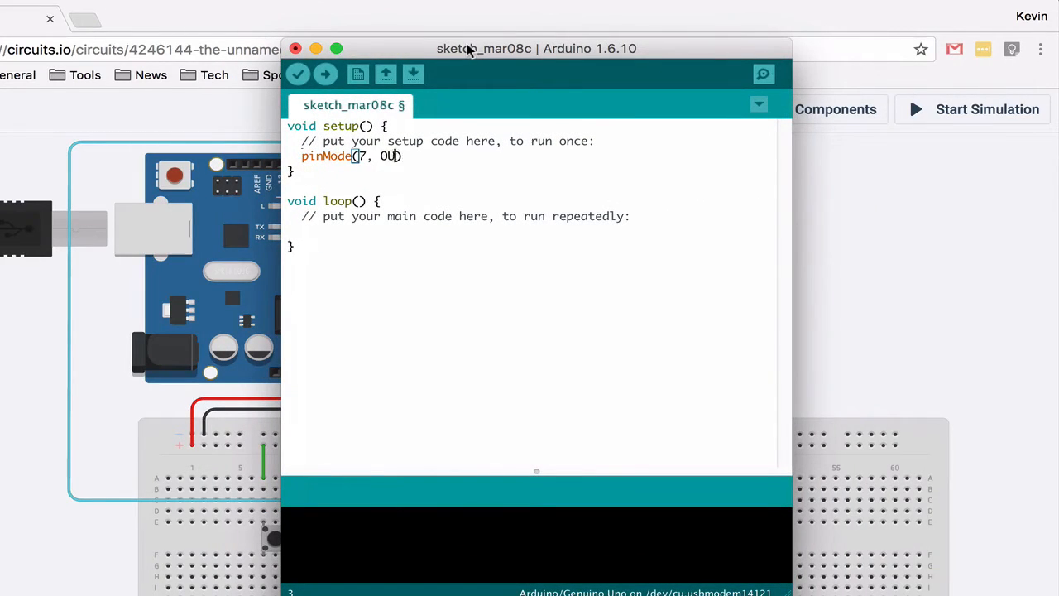
pyautogui.write('TPUT')
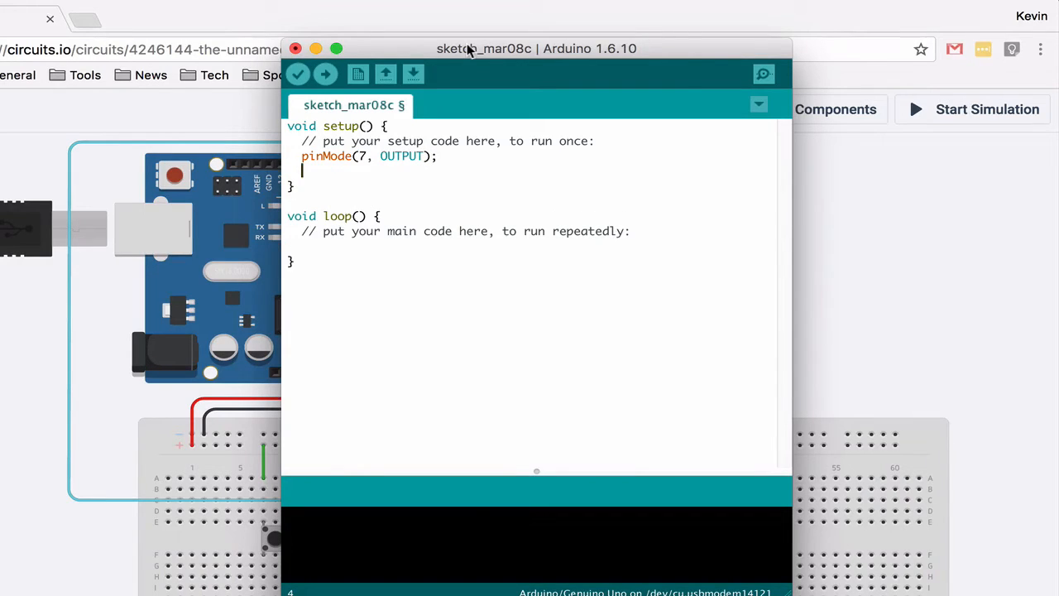
# Begin a second pinMode call for pin 8, then move the sketch window aside to show the circuit.
pyautogui.write('pinMode')
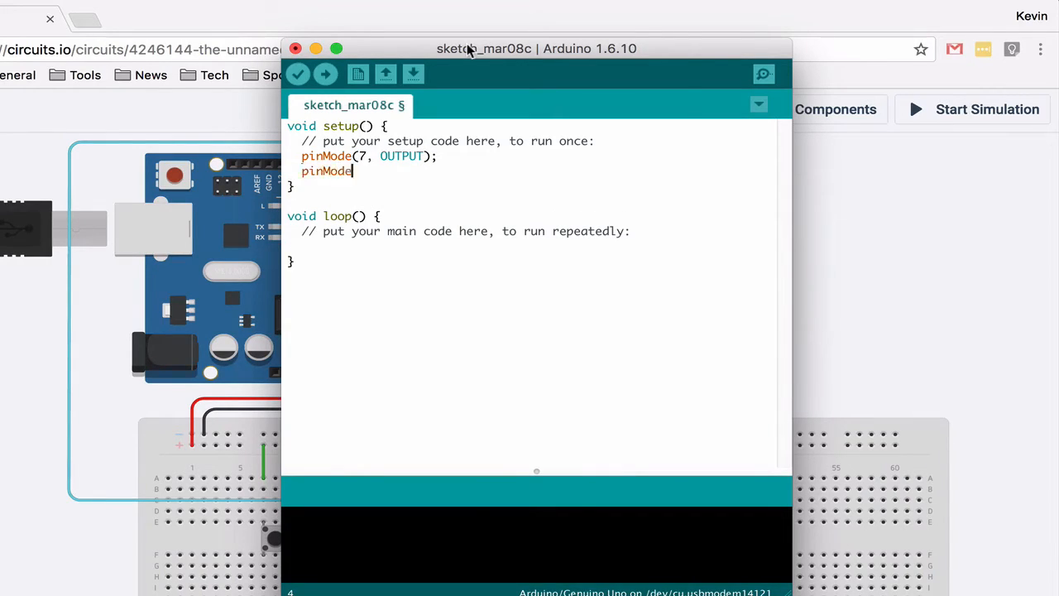
pyautogui.write('(8)')
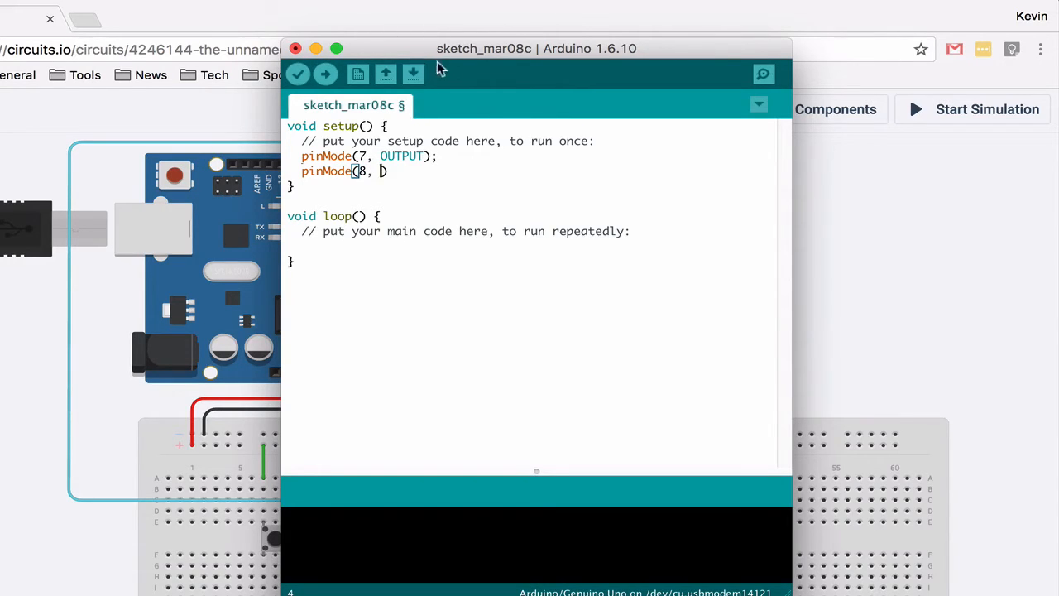
pyautogui.moveTo(536, 48); pyautogui.dragTo(819, 33)
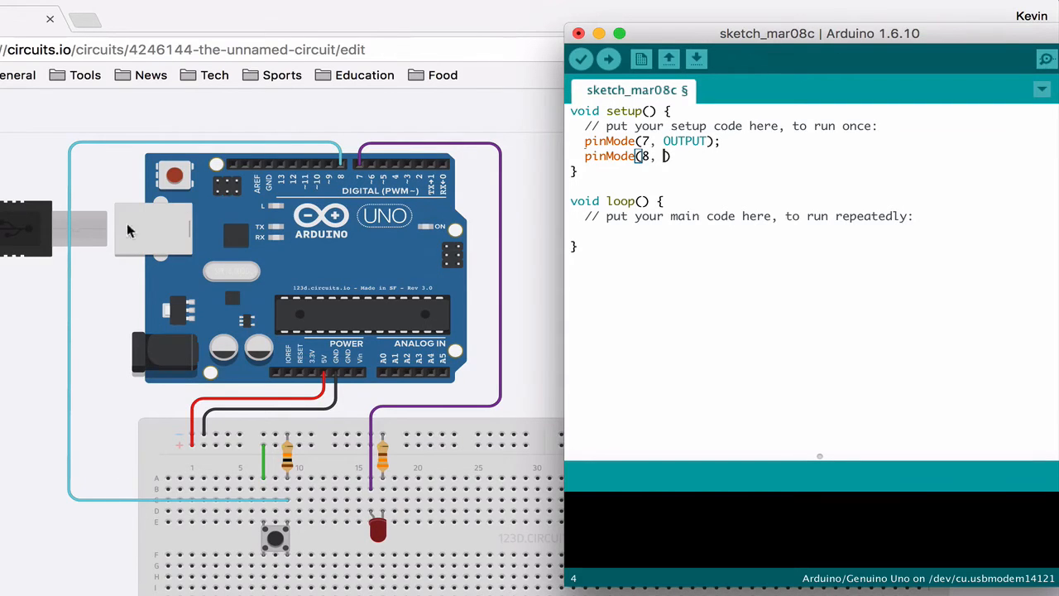
pyautogui.moveTo(652, 184)
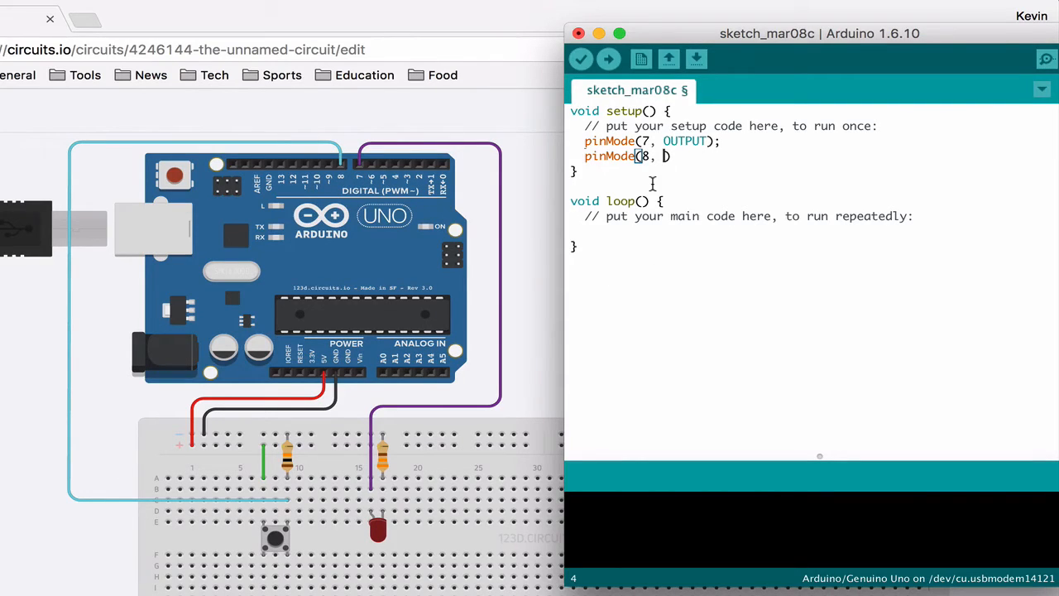
# Complete pinMode(8, INPUT); and add Serial.begin(9600); on the next line of setup.
pyautogui.write('INP')
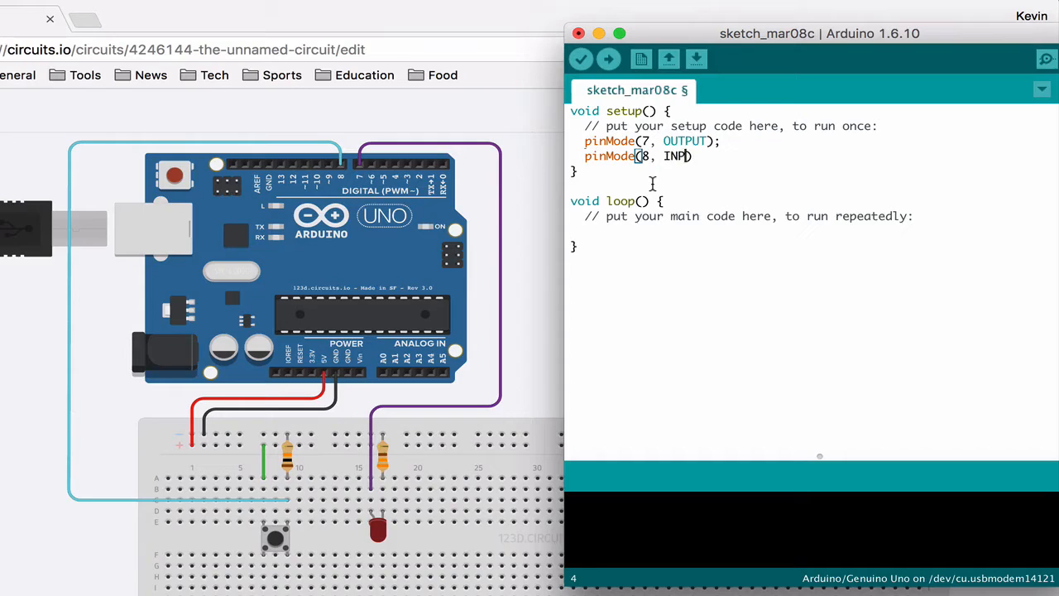
pyautogui.write('UT);')
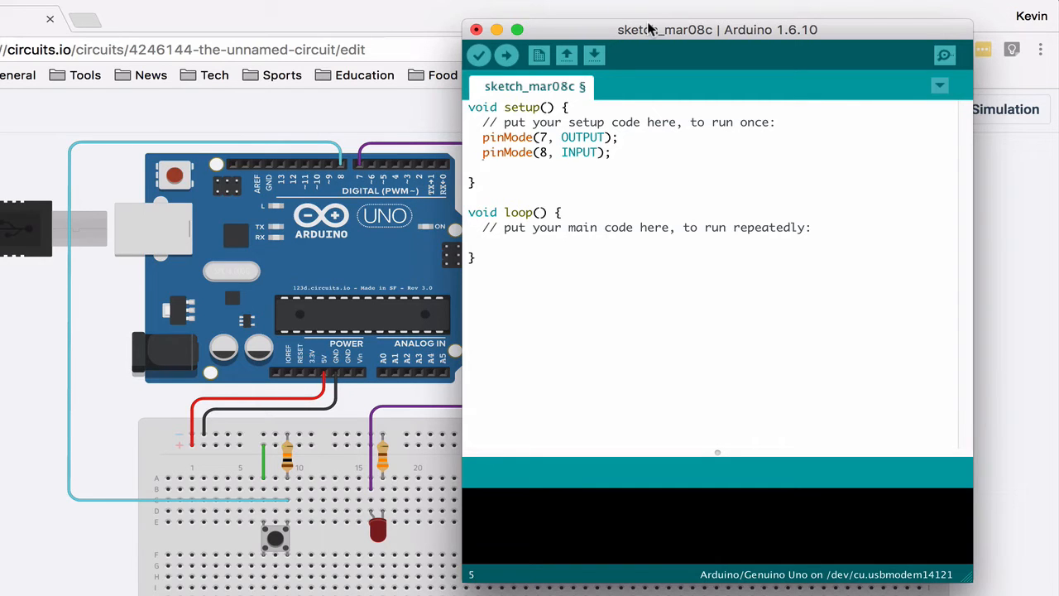
pyautogui.write('Se')
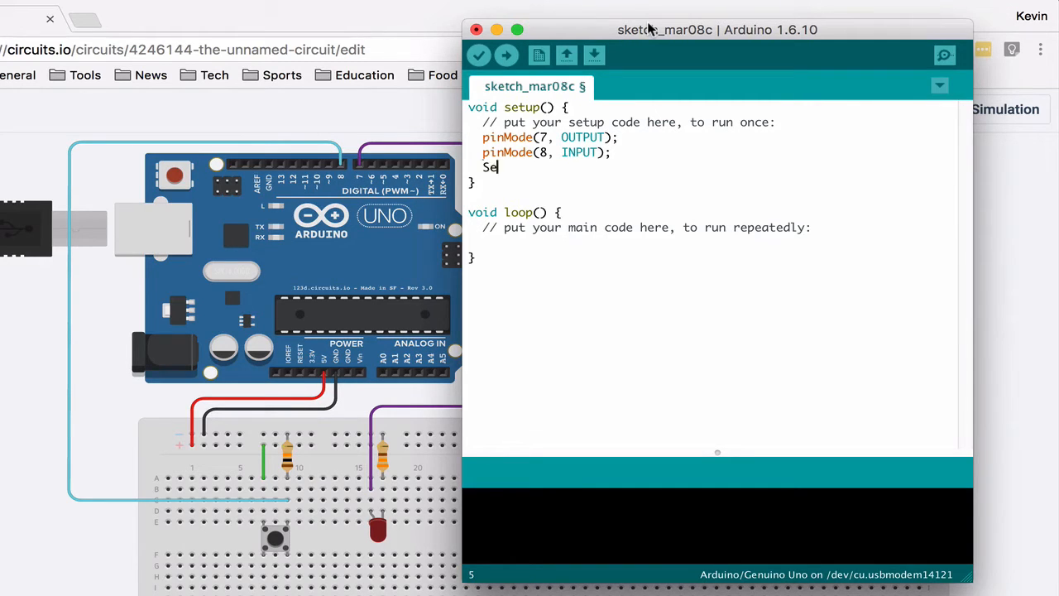
pyautogui.write('ria')
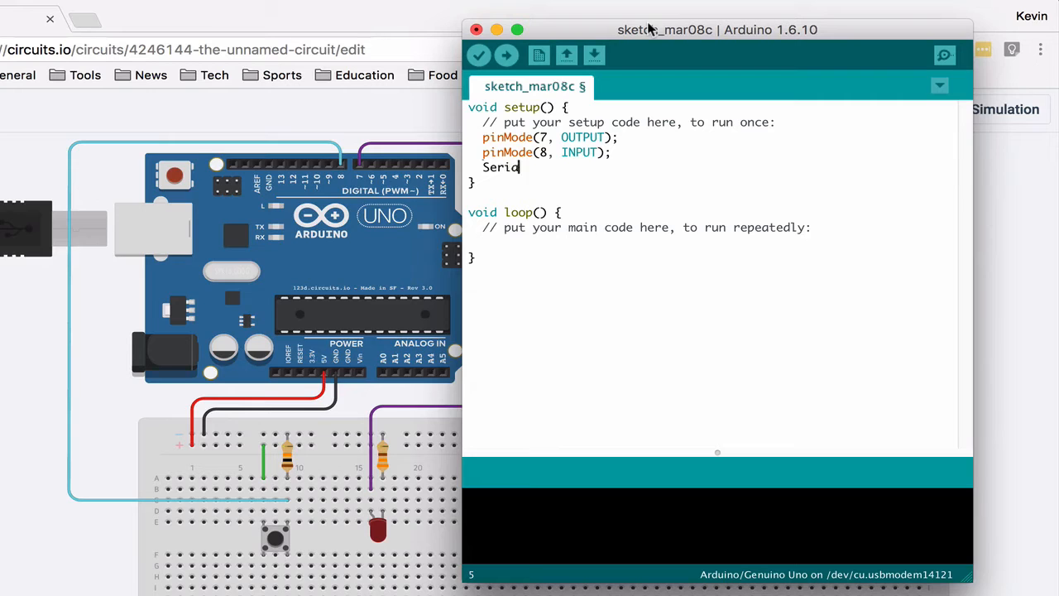
pyautogui.write('.begin()')
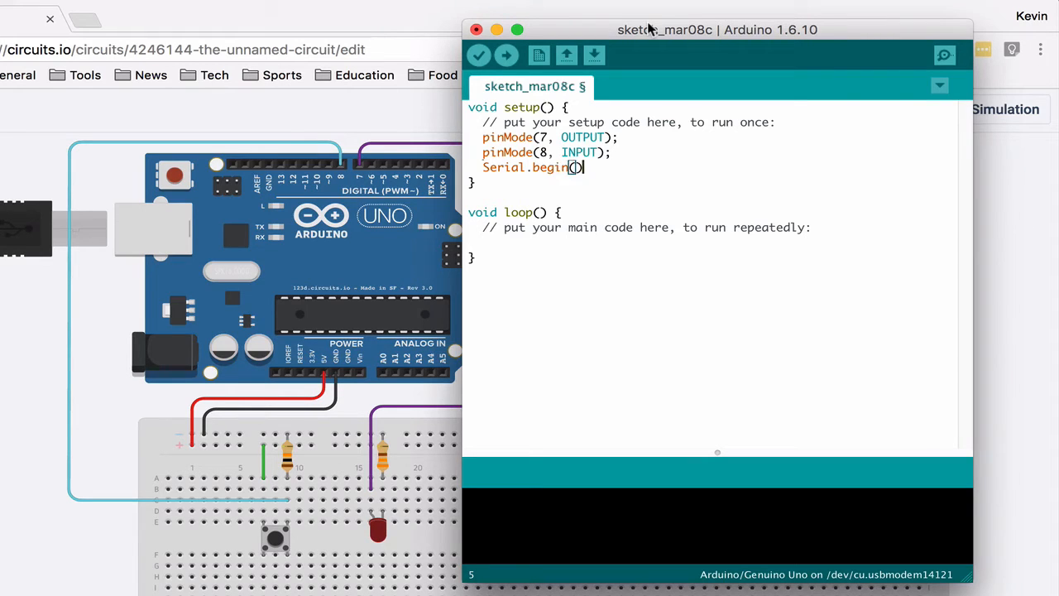
pyautogui.write('9')
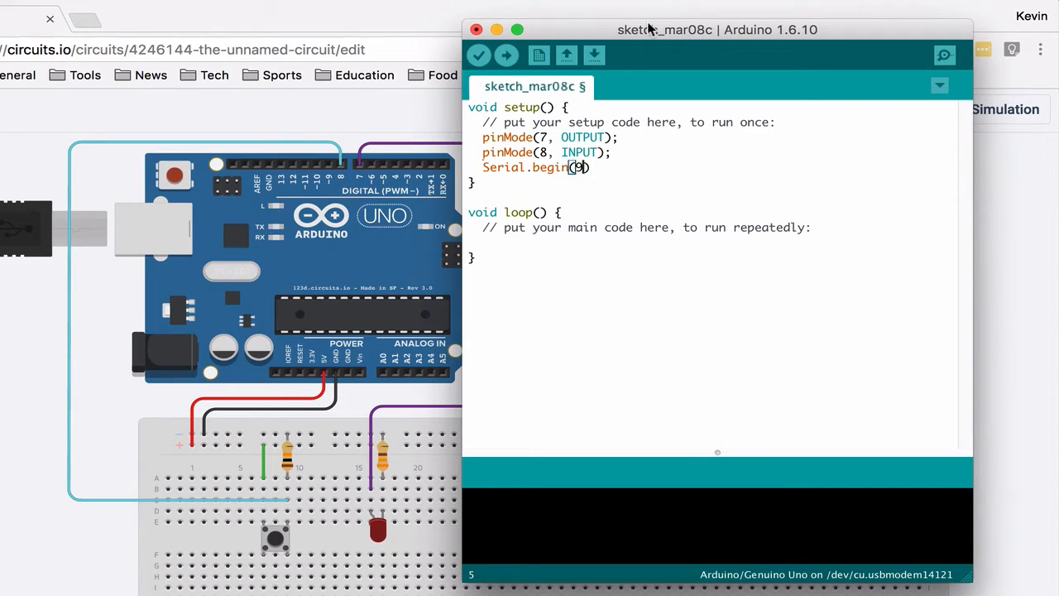
pyautogui.write('600')
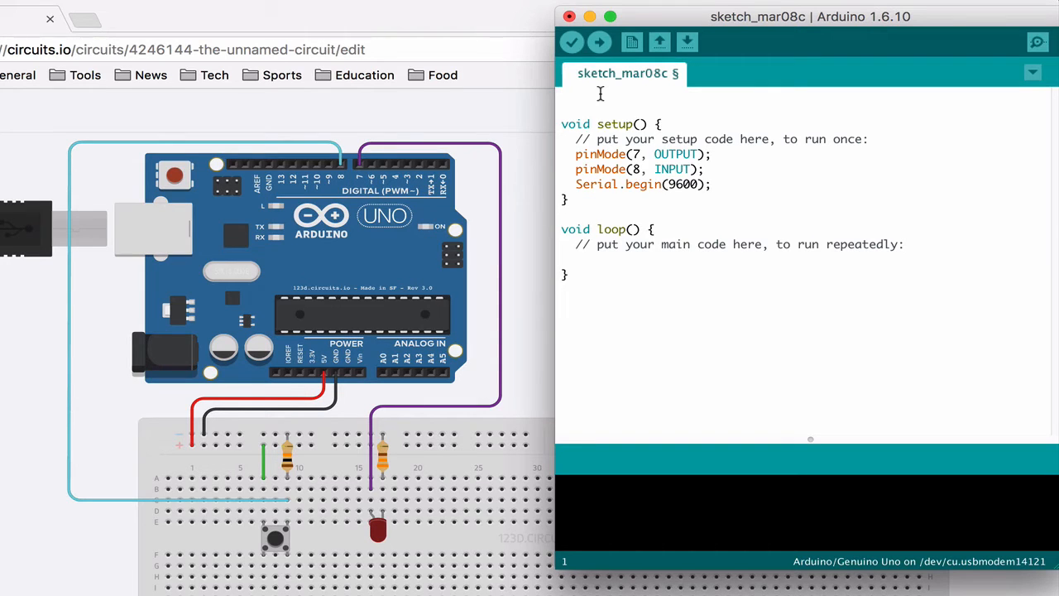
# Declare the global variable int button; above setup.
pyautogui.write('int')
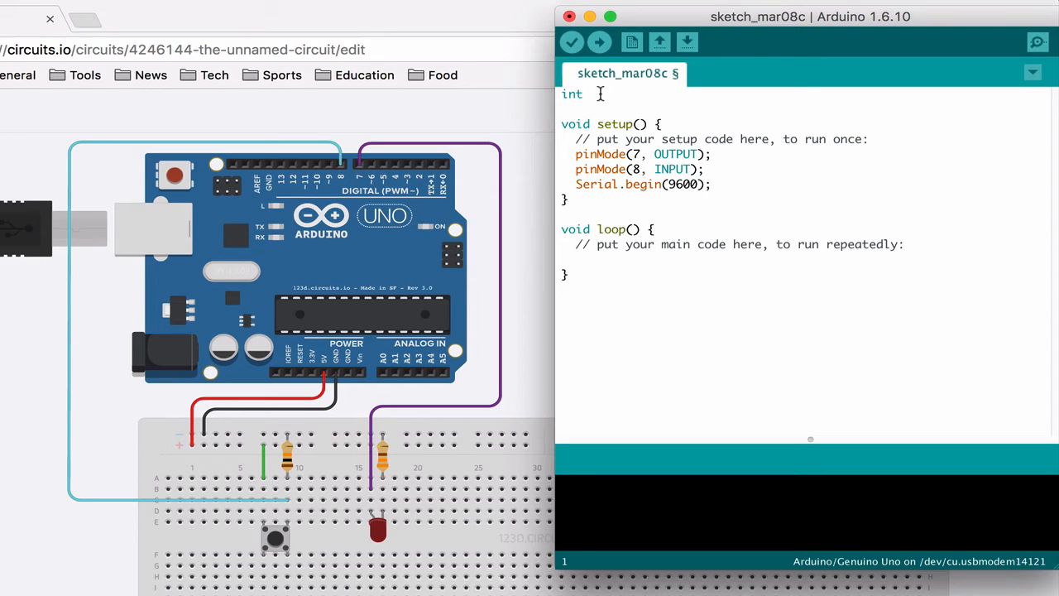
pyautogui.write('butt')
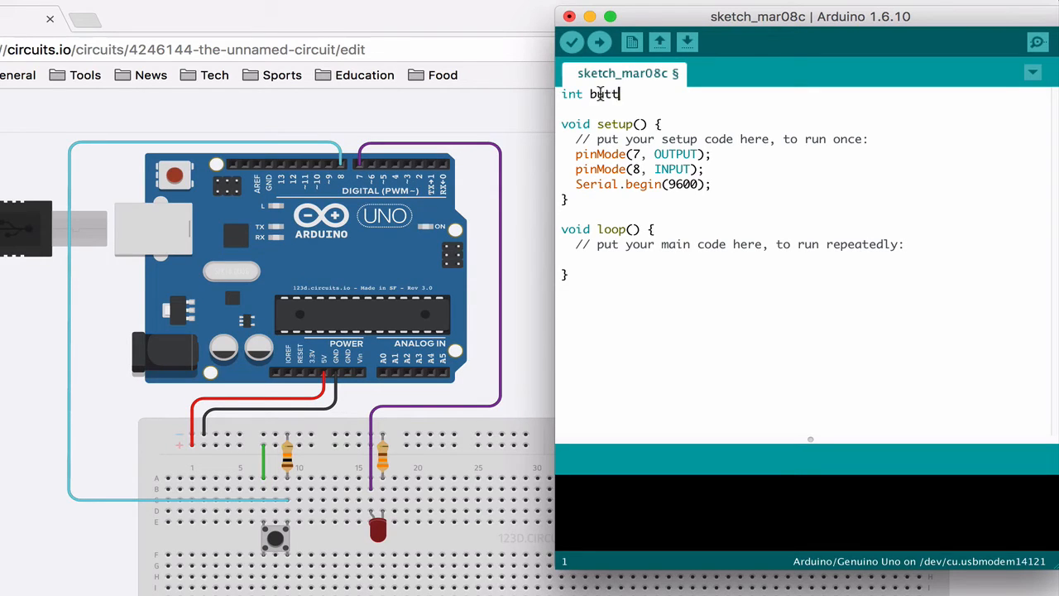
pyautogui.write('on;')
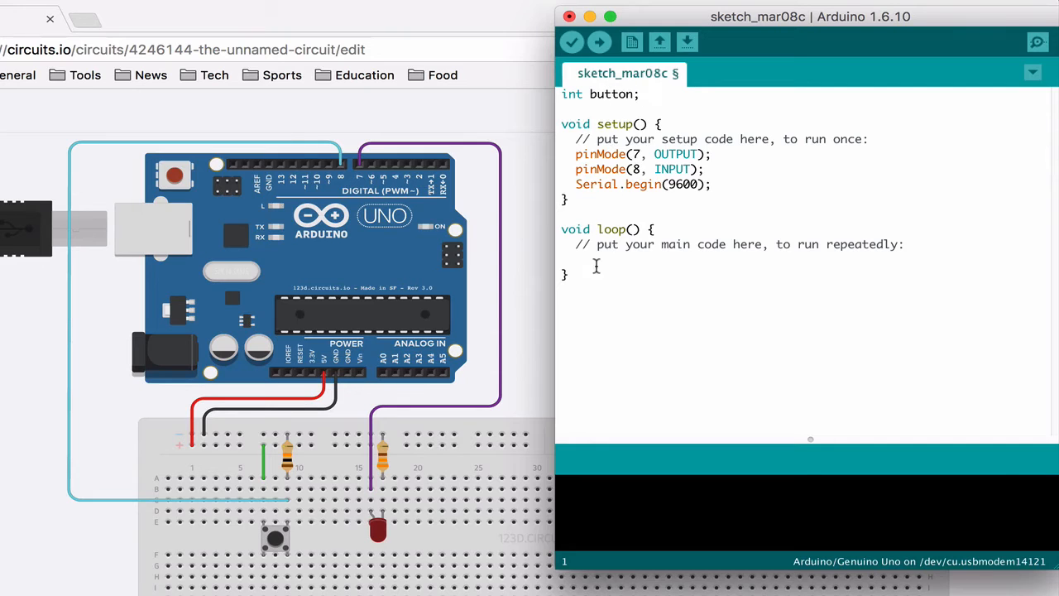
pyautogui.moveTo(835, 232)
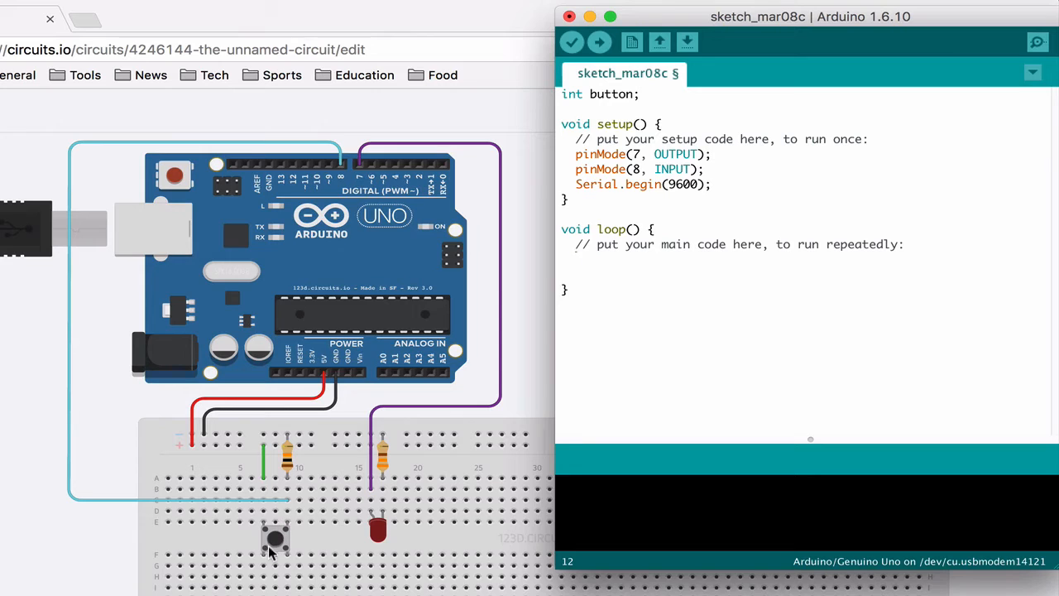
pyautogui.moveTo(278, 538)
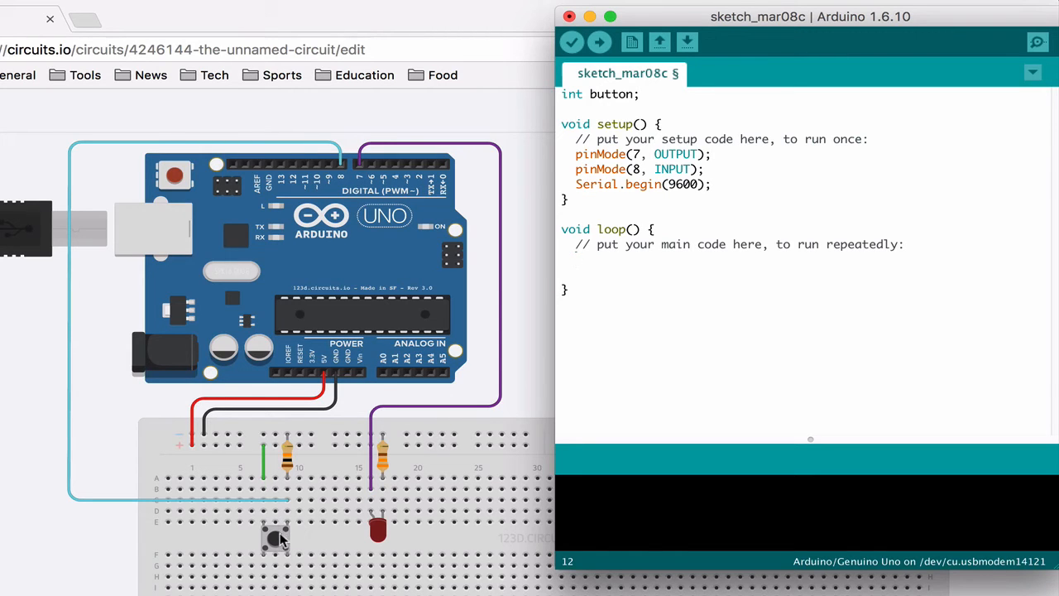
# In loop(), read pin 8 with button = digitalRead(8);.
pyautogui.write('but')
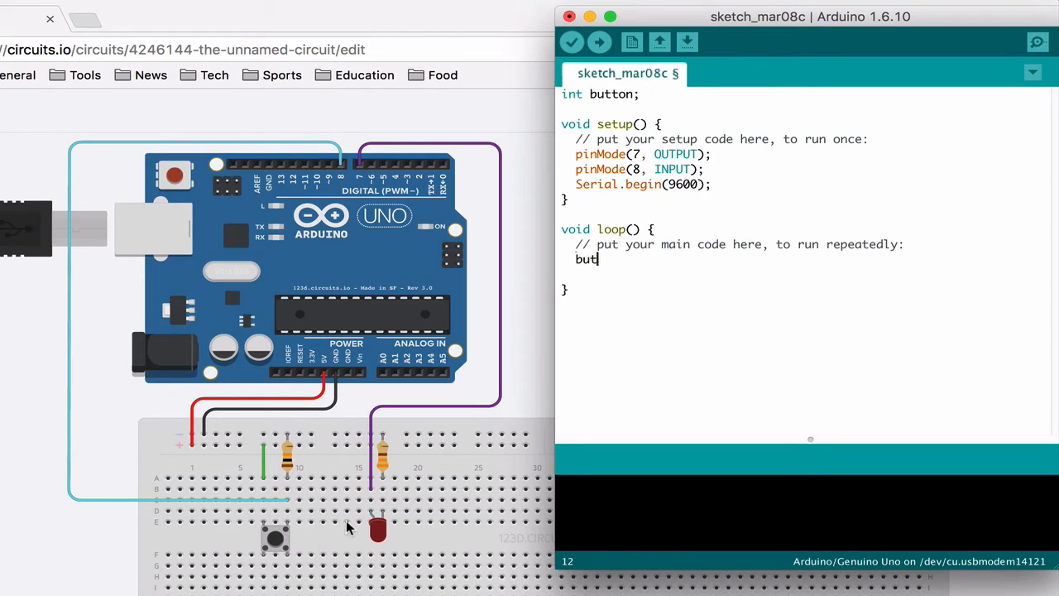
pyautogui.write('ton =')
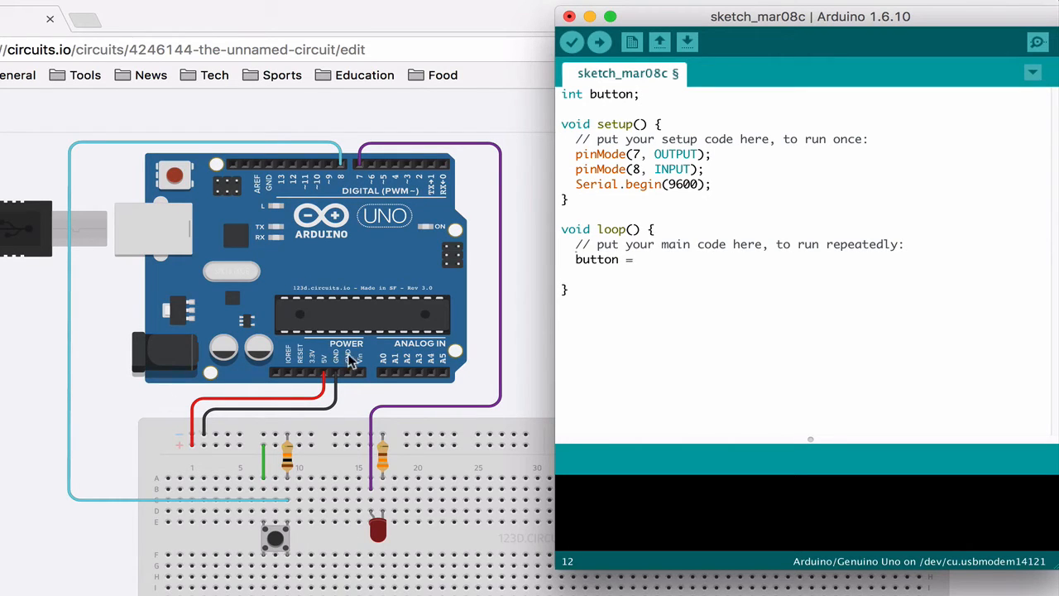
pyautogui.write('d')
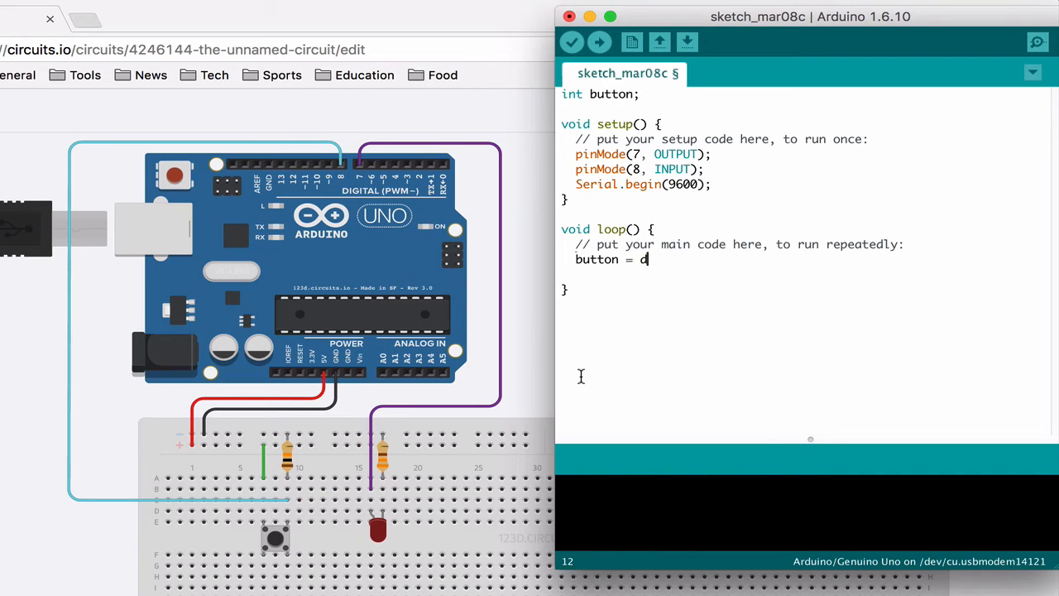
pyautogui.write('igitalRead')
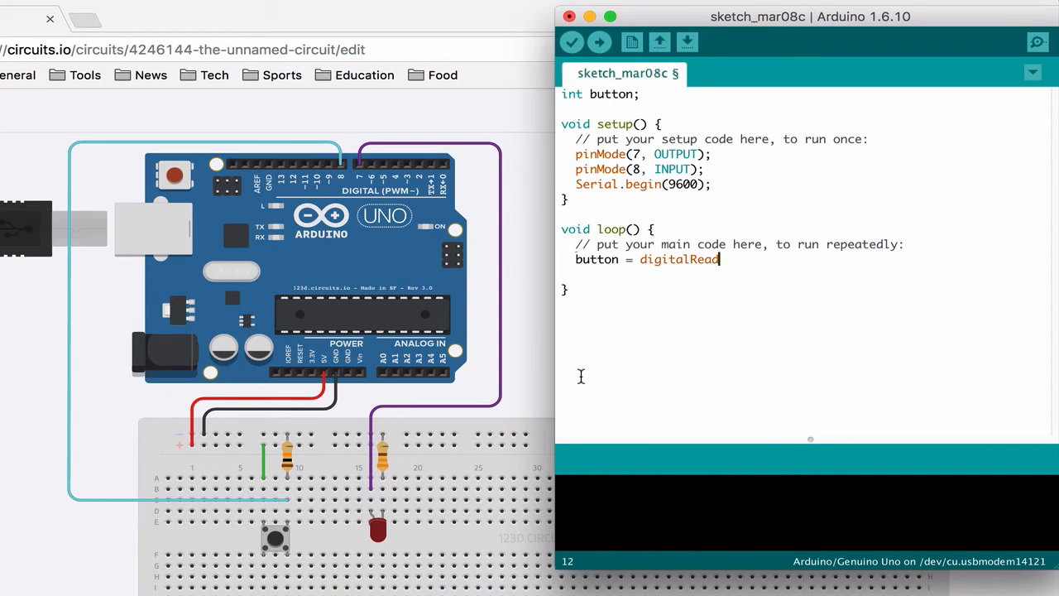
pyautogui.write('()')
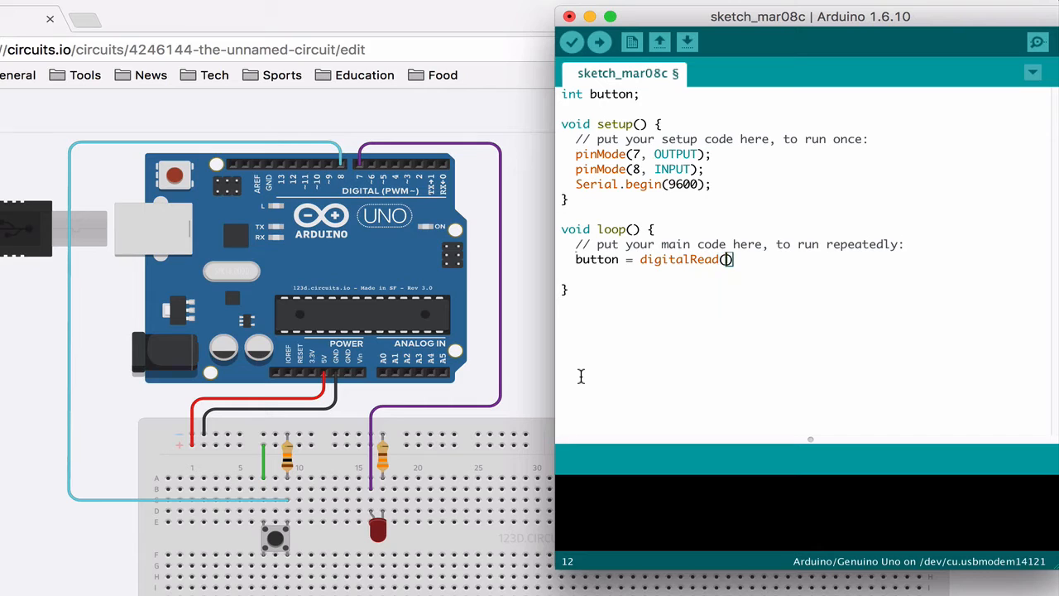
pyautogui.moveTo(460, 291)
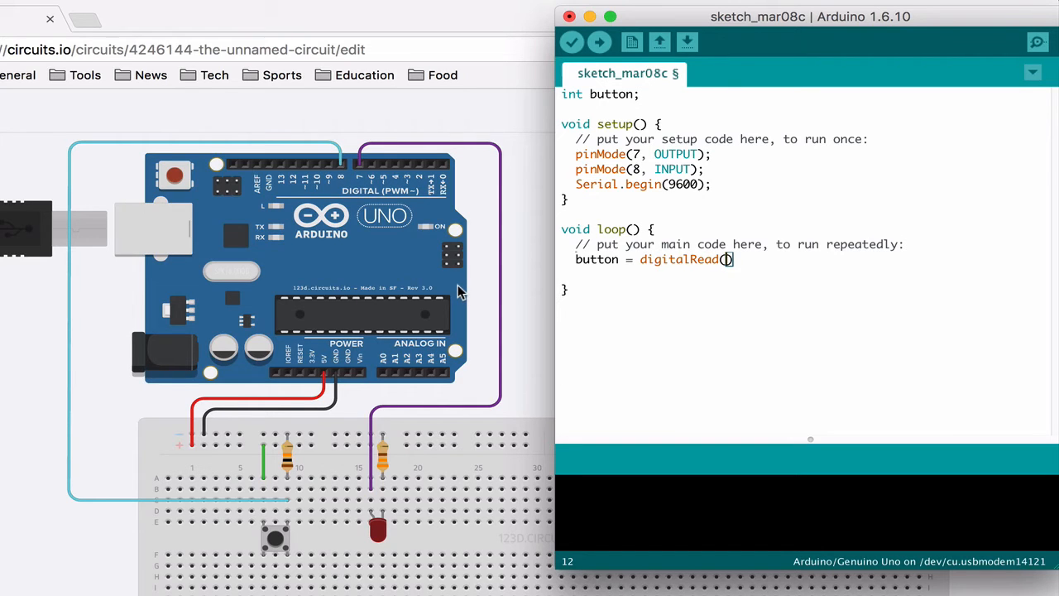
pyautogui.write('8);')
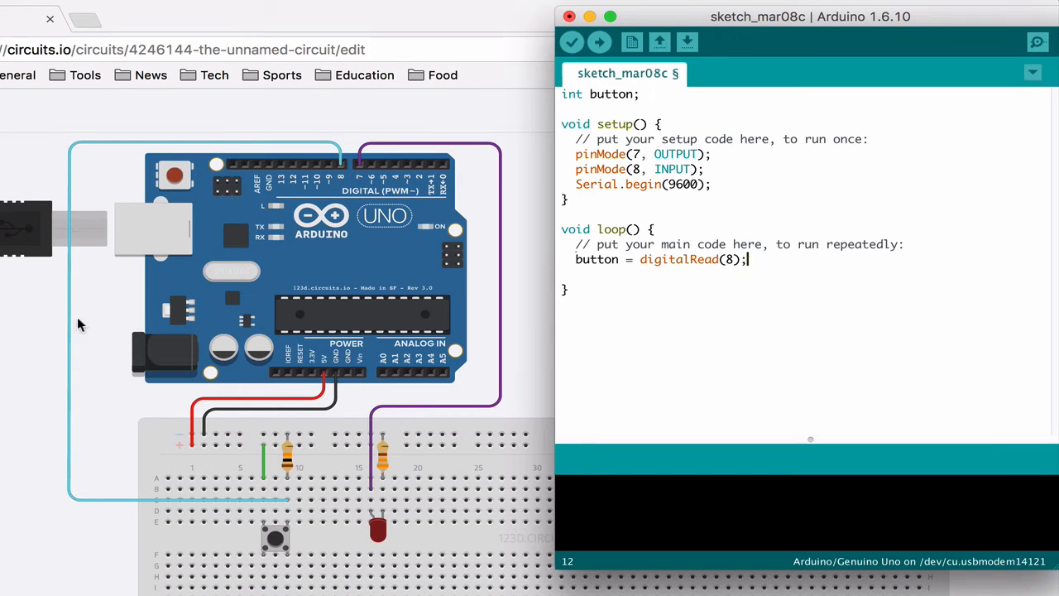
pyautogui.moveTo(405, 171)
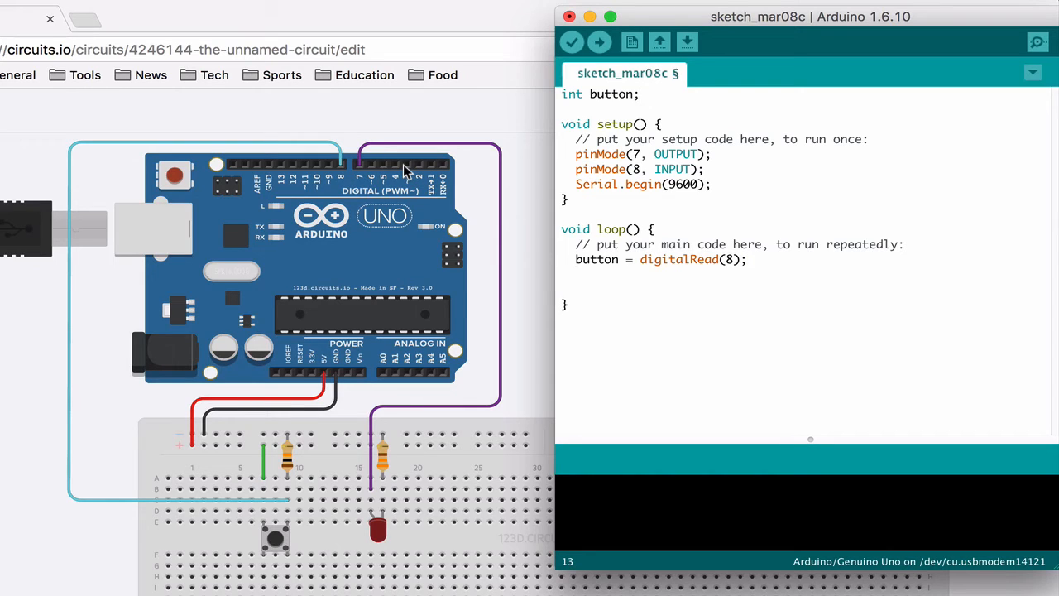
# Print the reading with Serial.println(button); and wait with delay(200);.
pyautogui.write('Serial.')
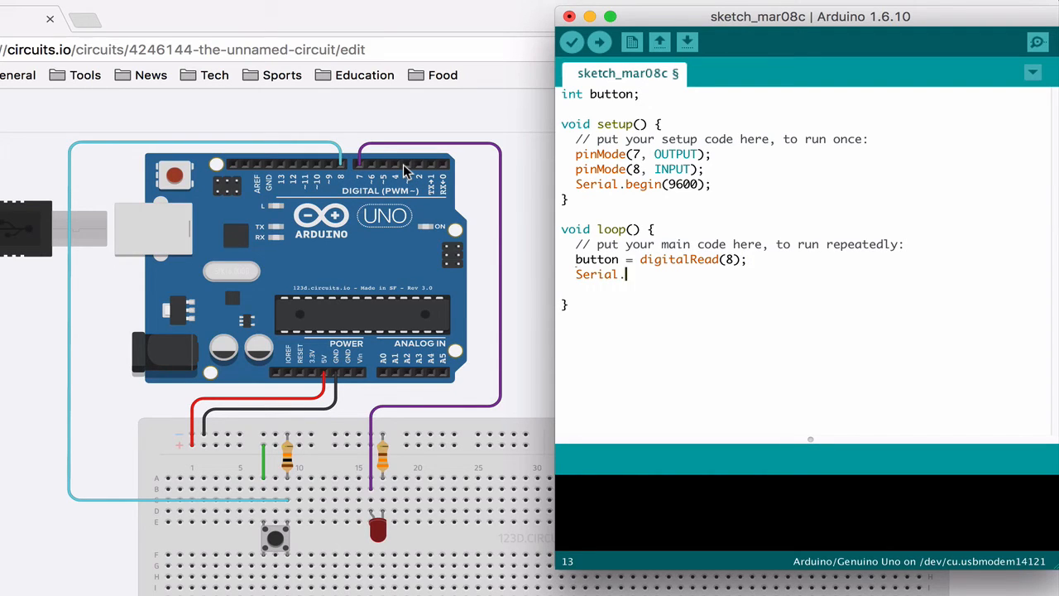
pyautogui.write('println')
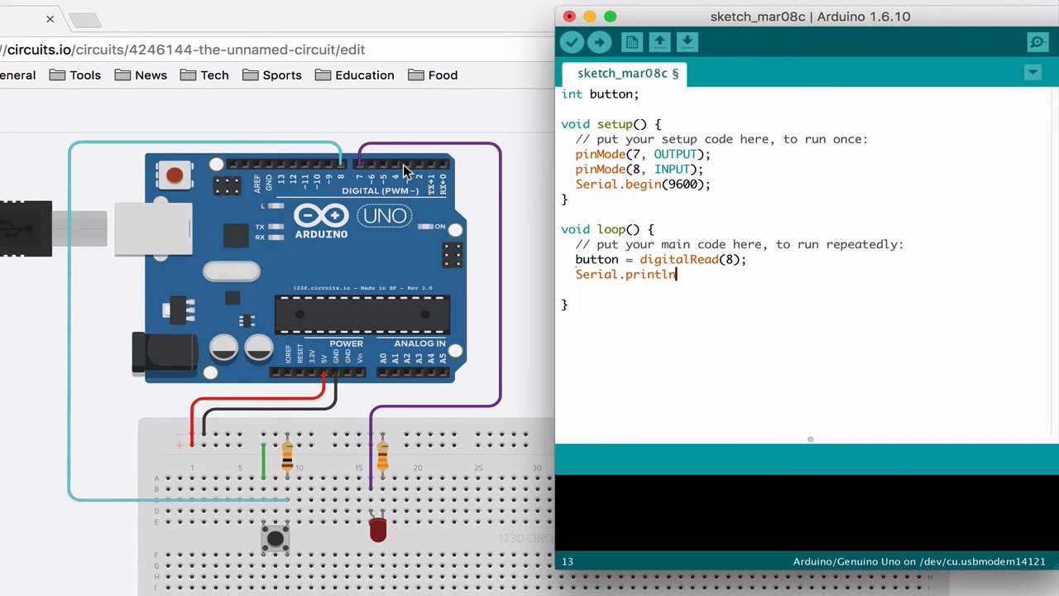
pyautogui.write('()')
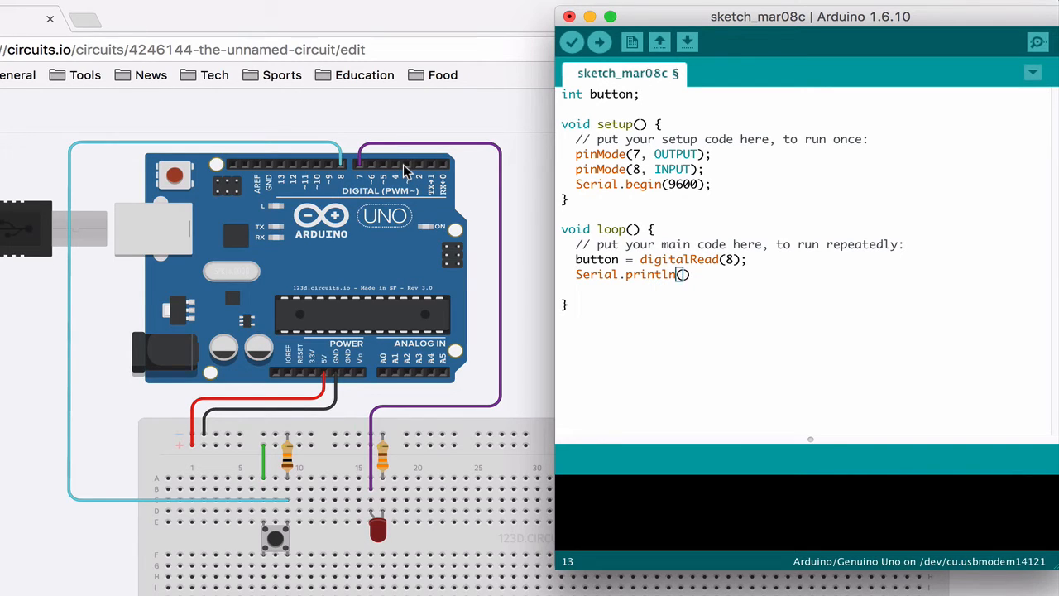
pyautogui.write('button')
pyautogui.write('de')
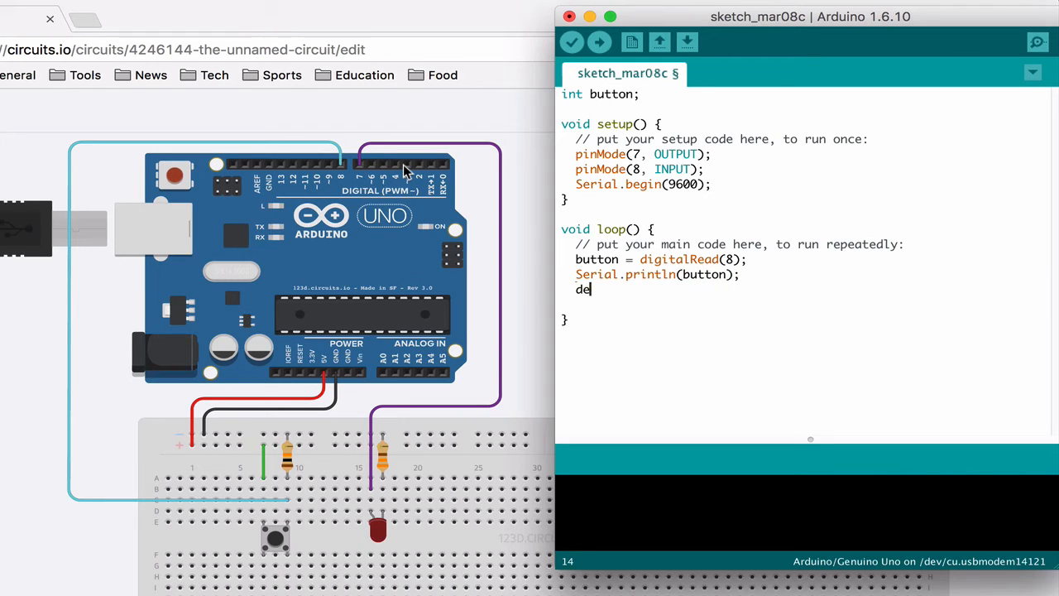
pyautogui.write('lay')
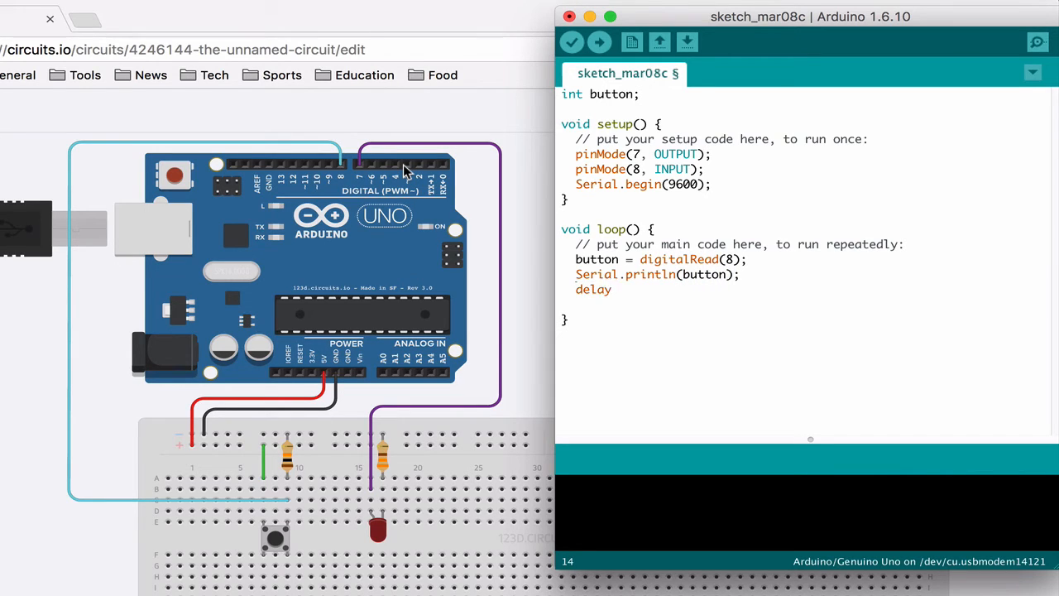
pyautogui.write('(200);')
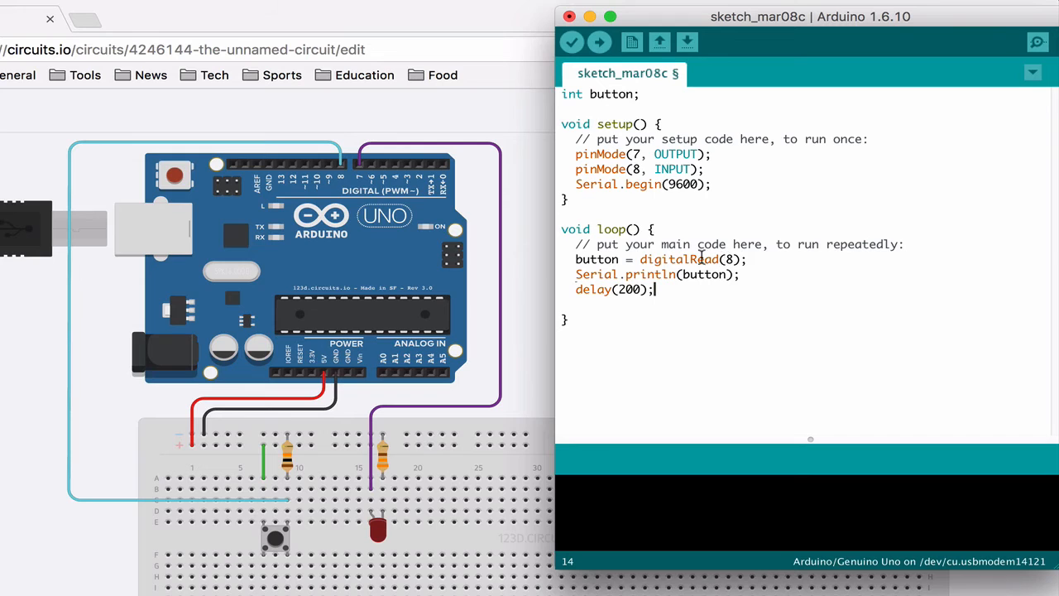
pyautogui.moveTo(597, 259)
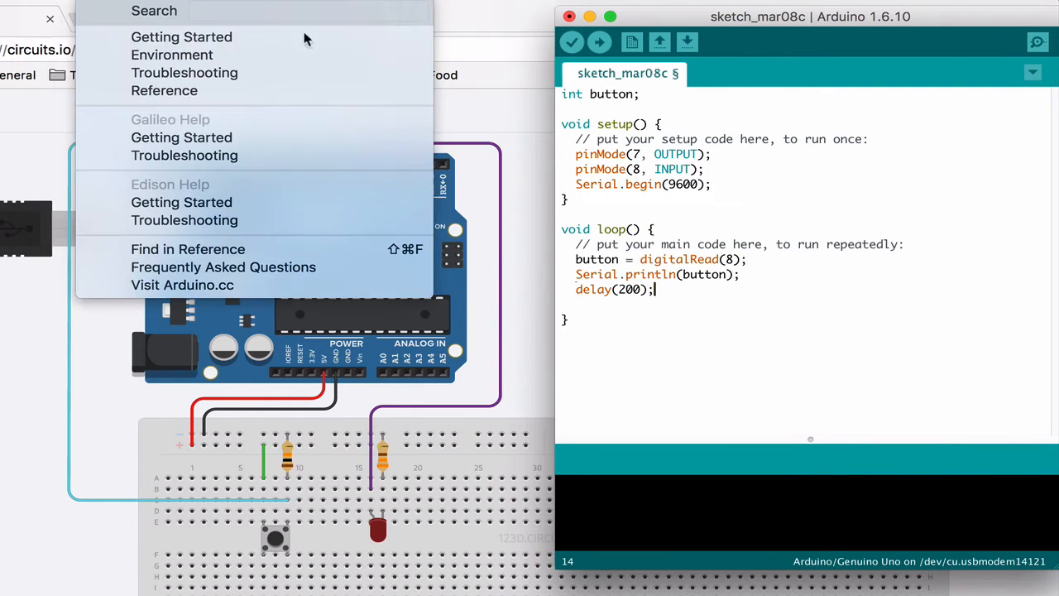
# Upload the button sketch to the Uno, then open the Serial Monitor to watch the 0 readings.
pyautogui.click(572, 42)
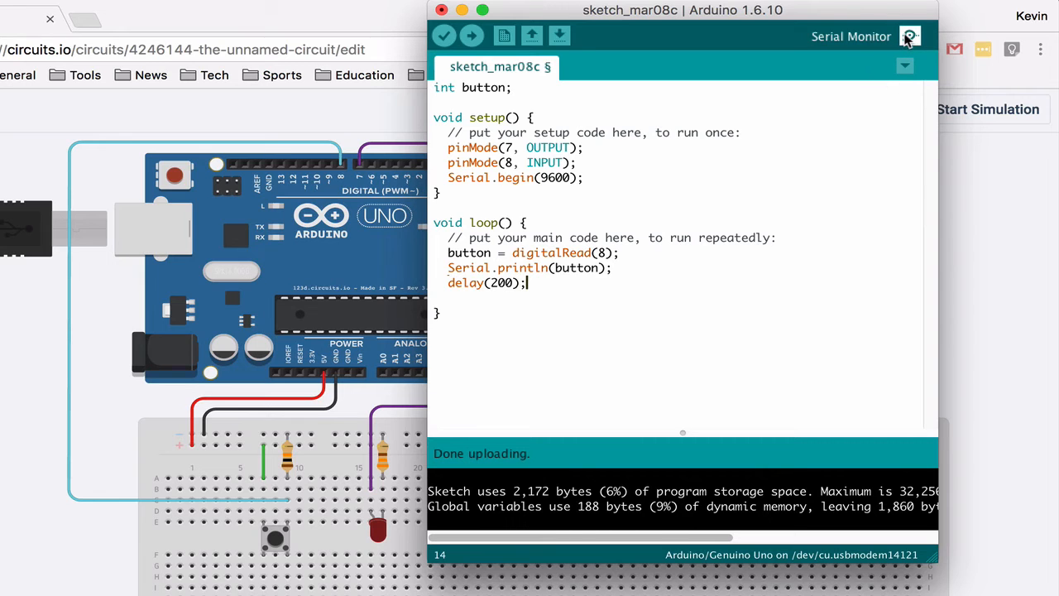
pyautogui.click(910, 35)
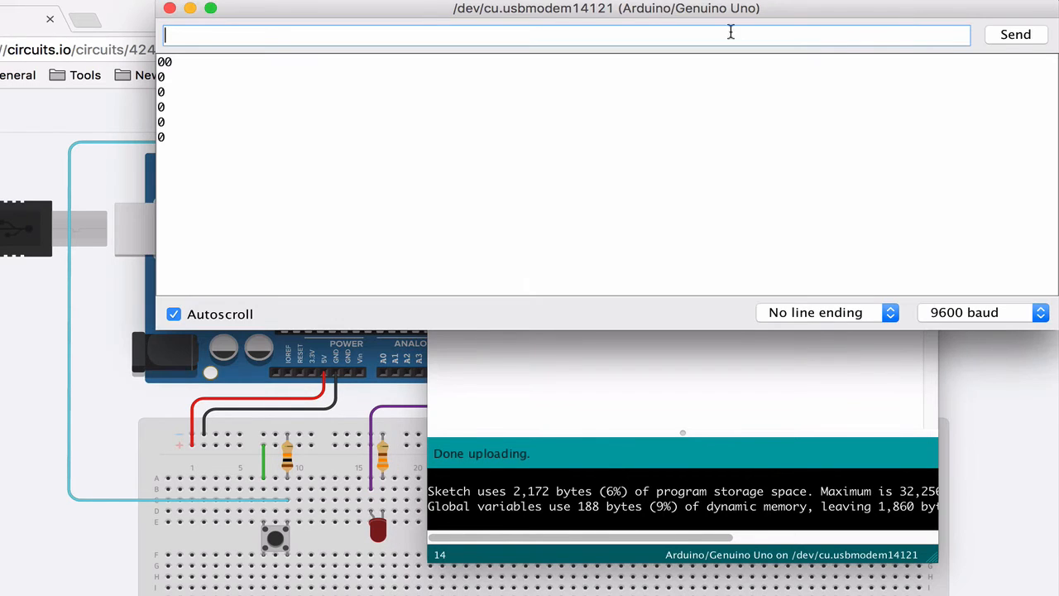
pyautogui.moveTo(605, 8); pyautogui.dragTo(603, 83)
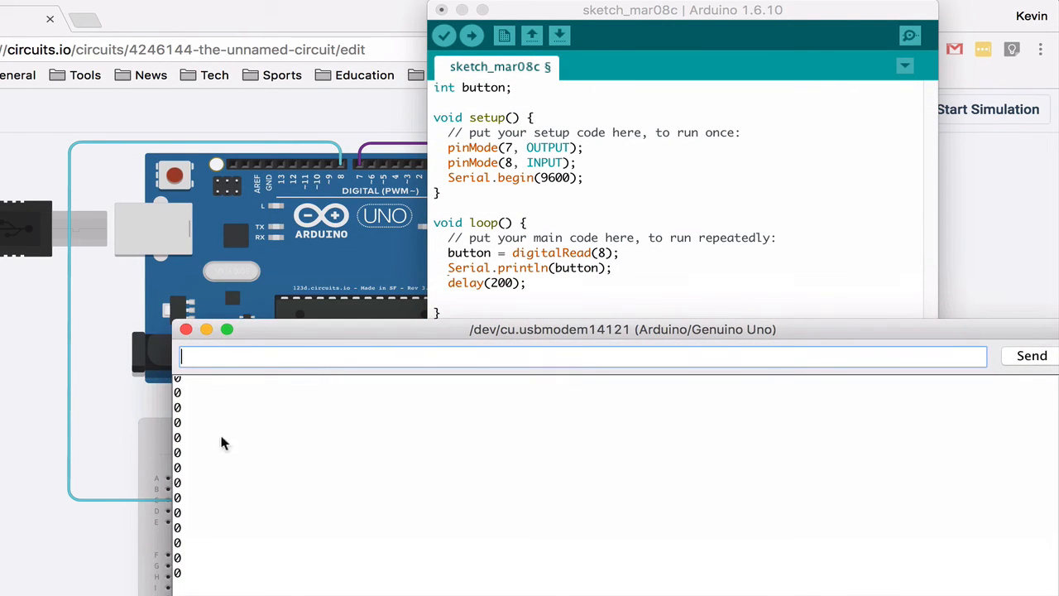
pyautogui.moveTo(530, 257)
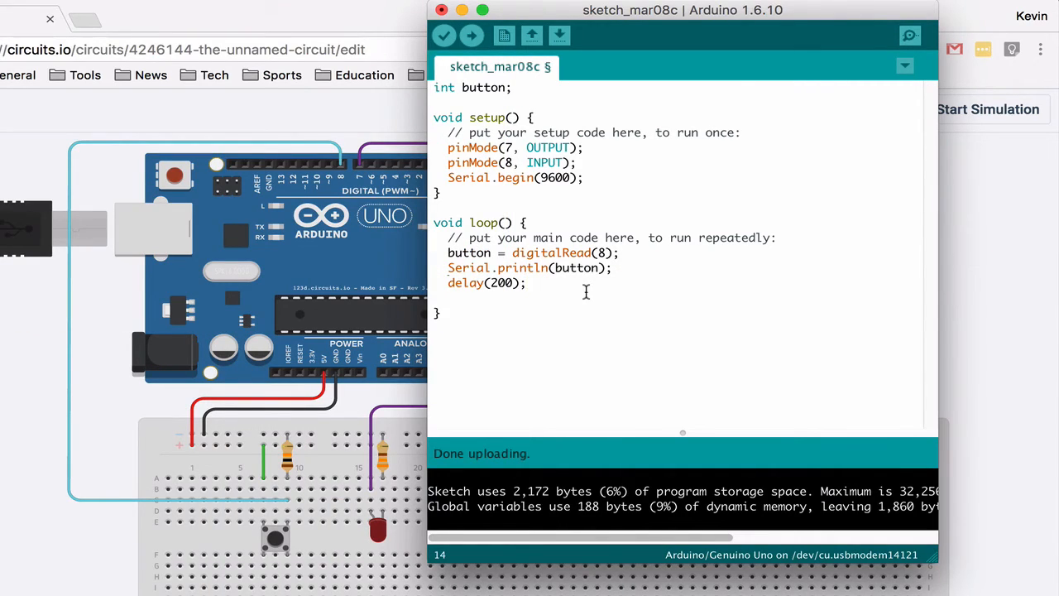
pyautogui.moveTo(536, 284)
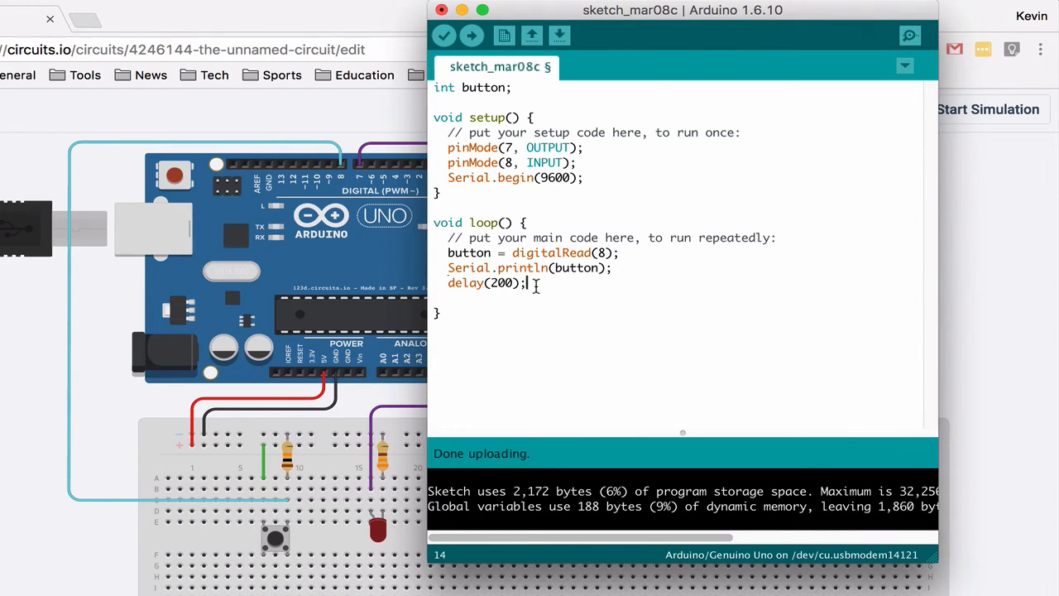
# Replace the delay(200) line with an if (1 == 1) block.
pyautogui.tripleClick(486, 283)
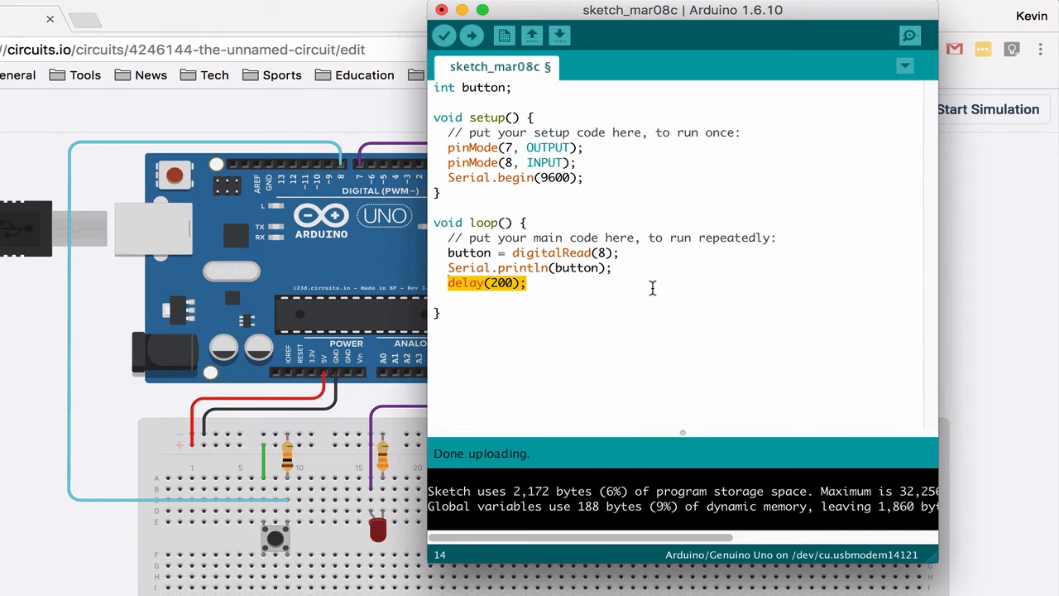
pyautogui.moveTo(776, 269)
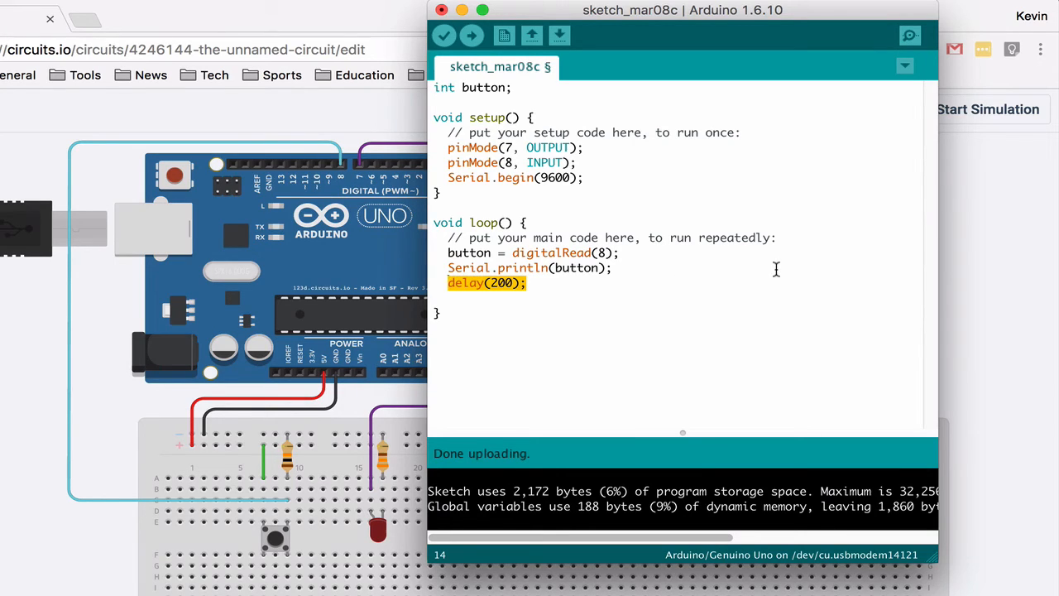
pyautogui.write('i')
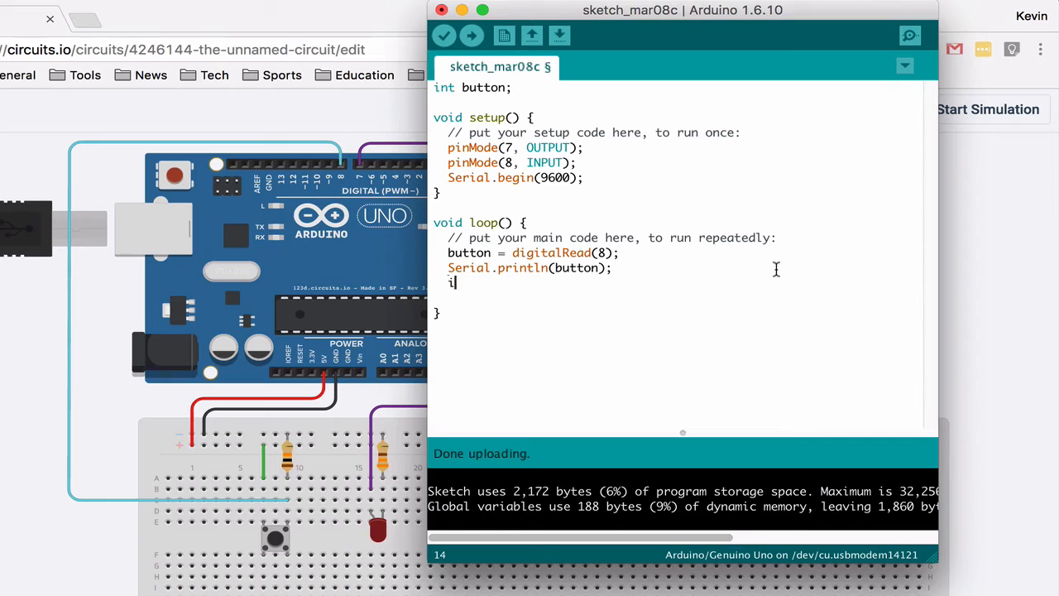
pyautogui.write('f () {')
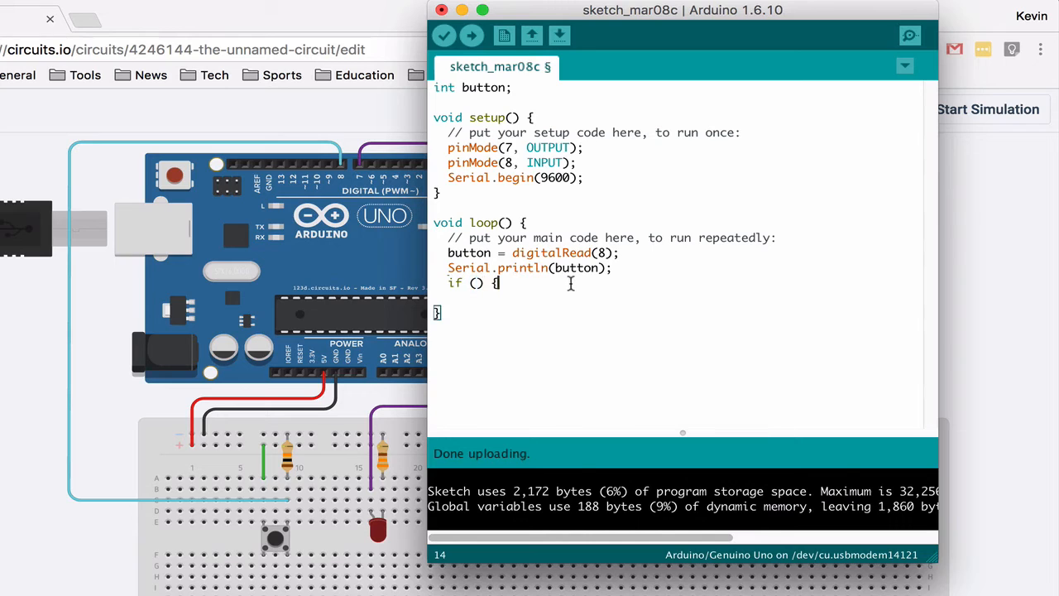
pyautogui.press('Return')
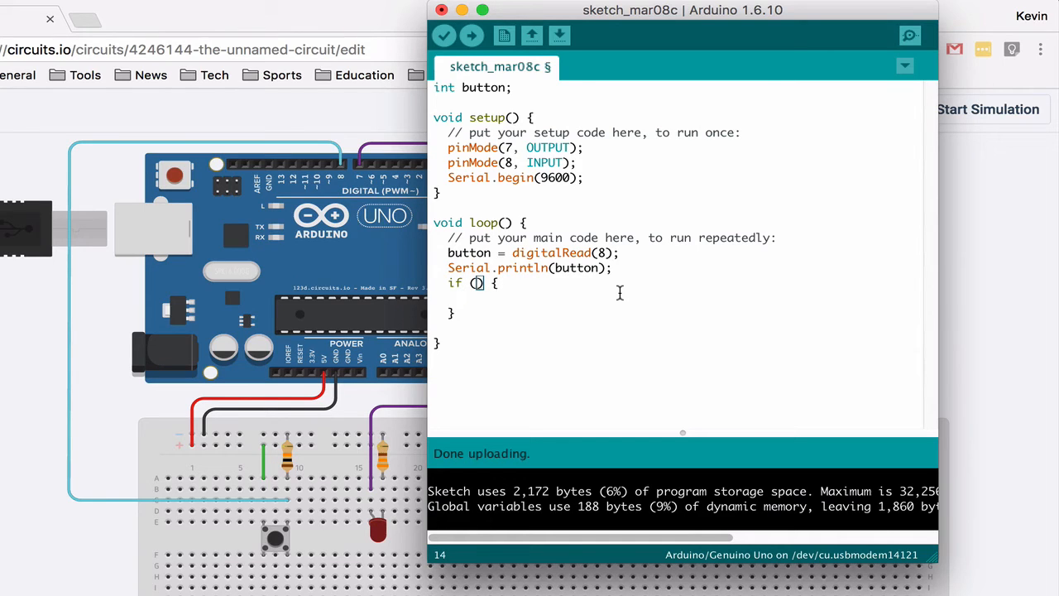
pyautogui.write('1 == 1')
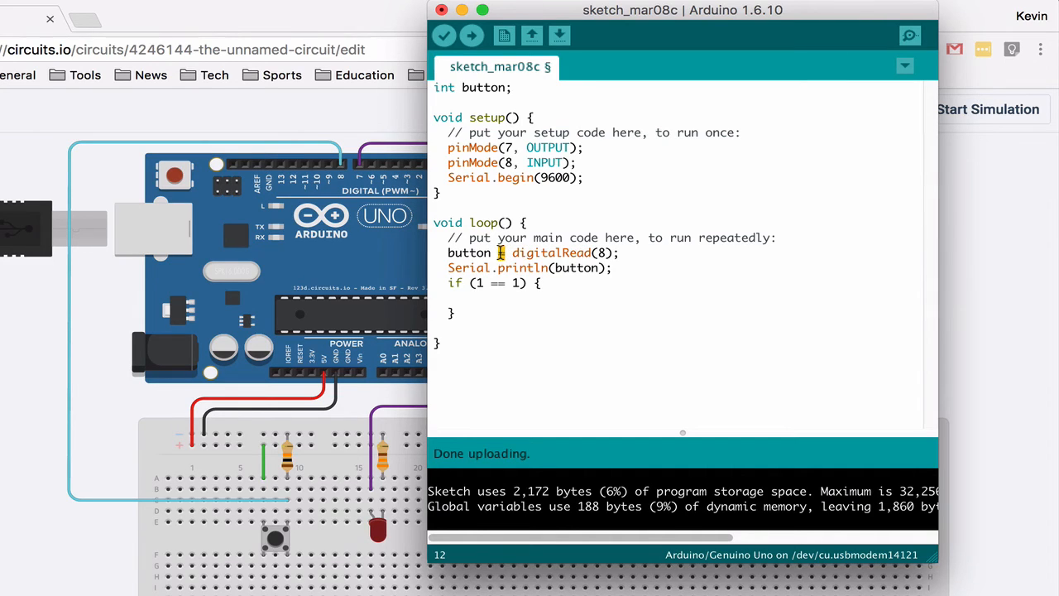
# Inside the if block, add digitalWrite(8, HIGH);.
pyautogui.click(489, 282)
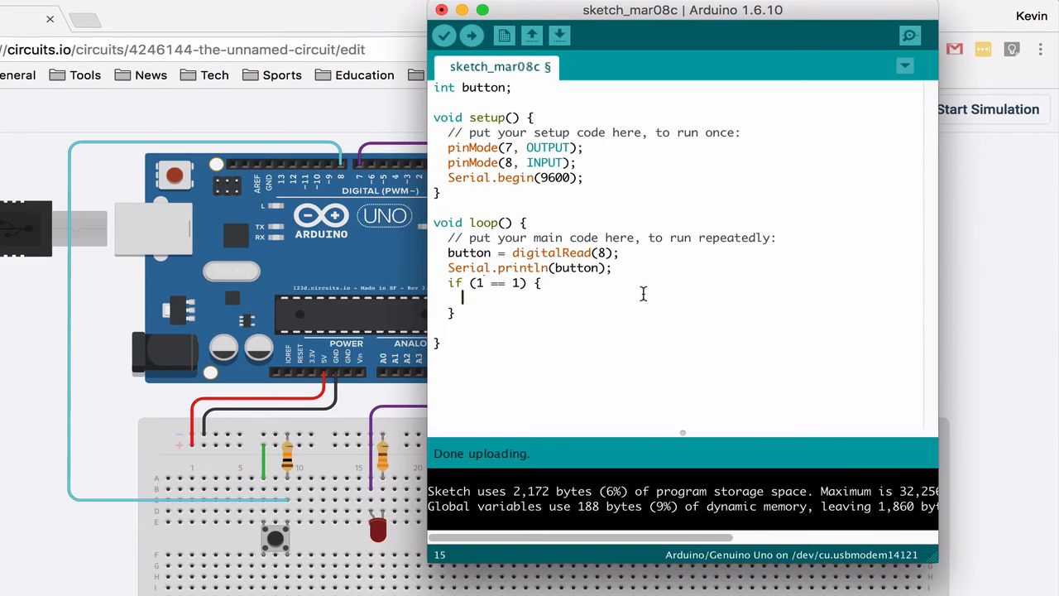
pyautogui.write('d')
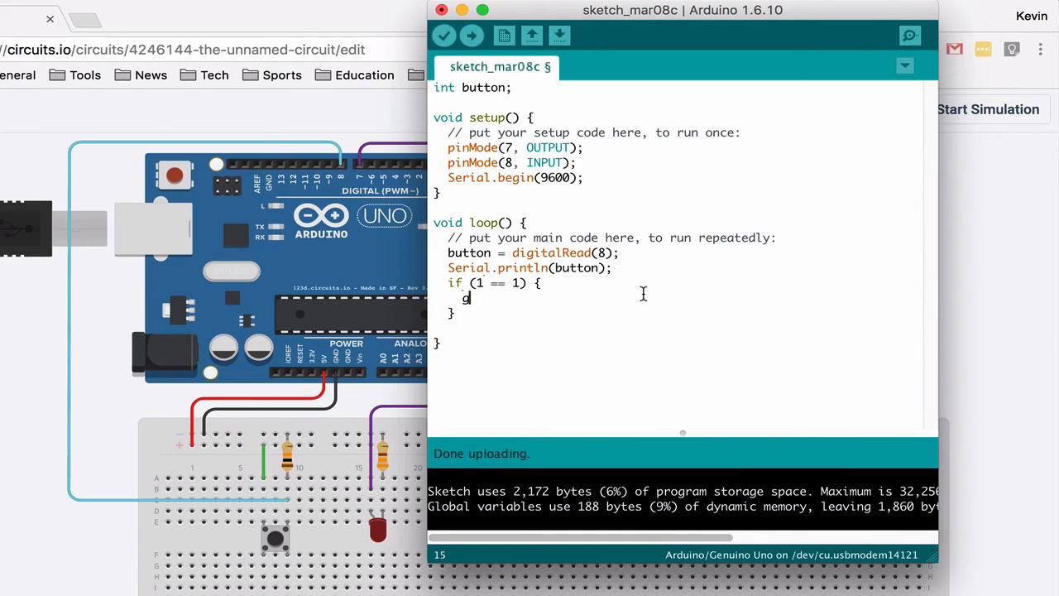
pyautogui.write('digtalWrite')
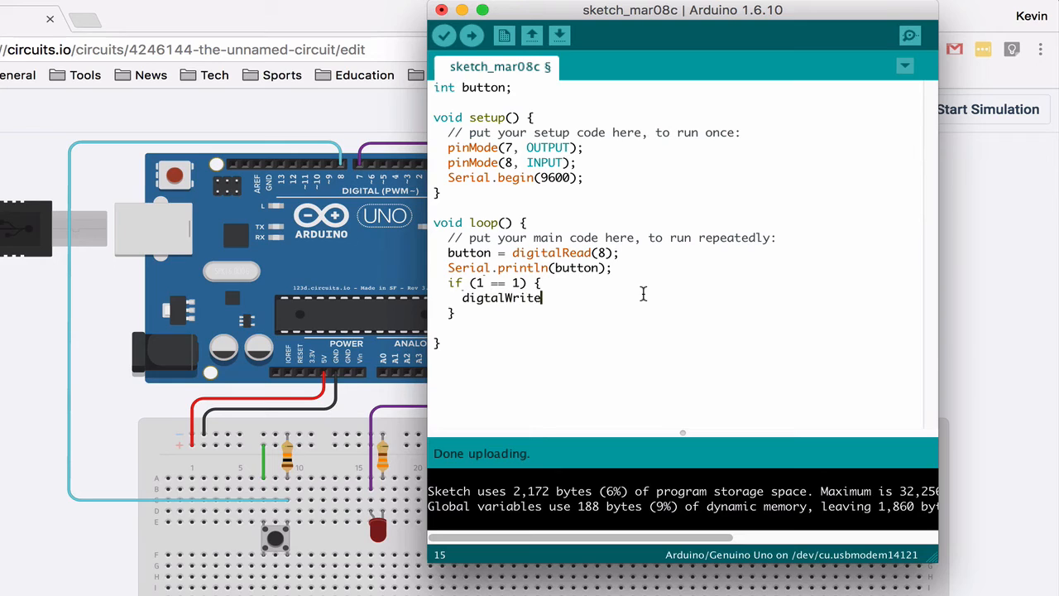
pyautogui.write('()')
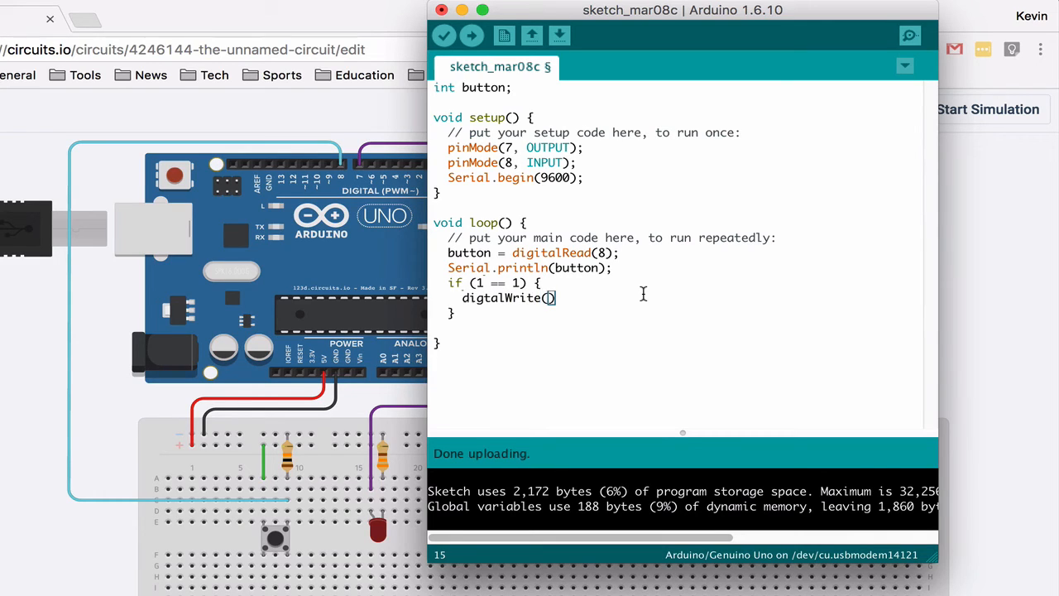
pyautogui.write('8')
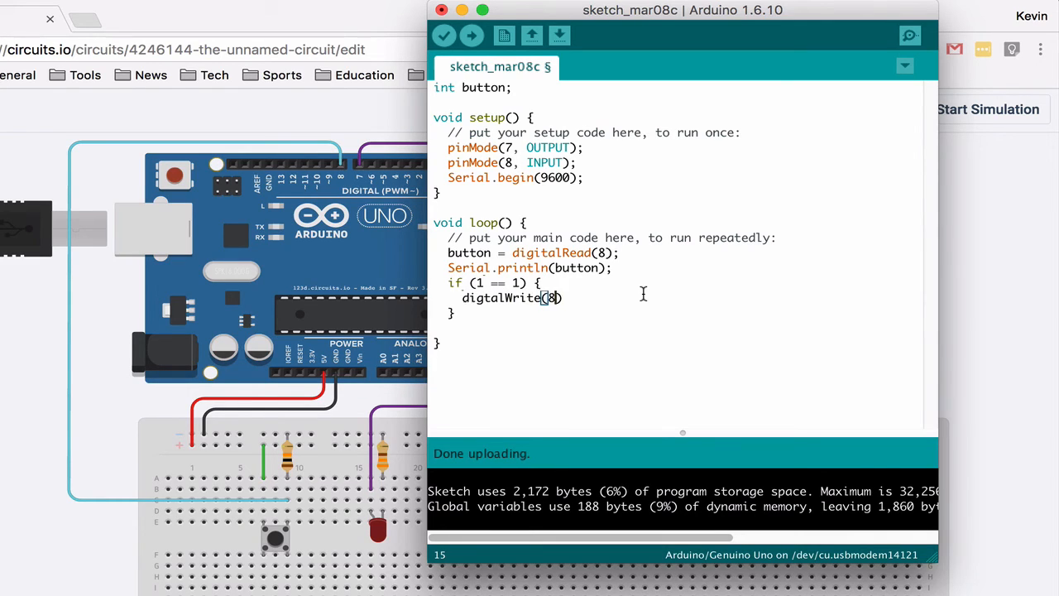
pyautogui.write(', HIGH')
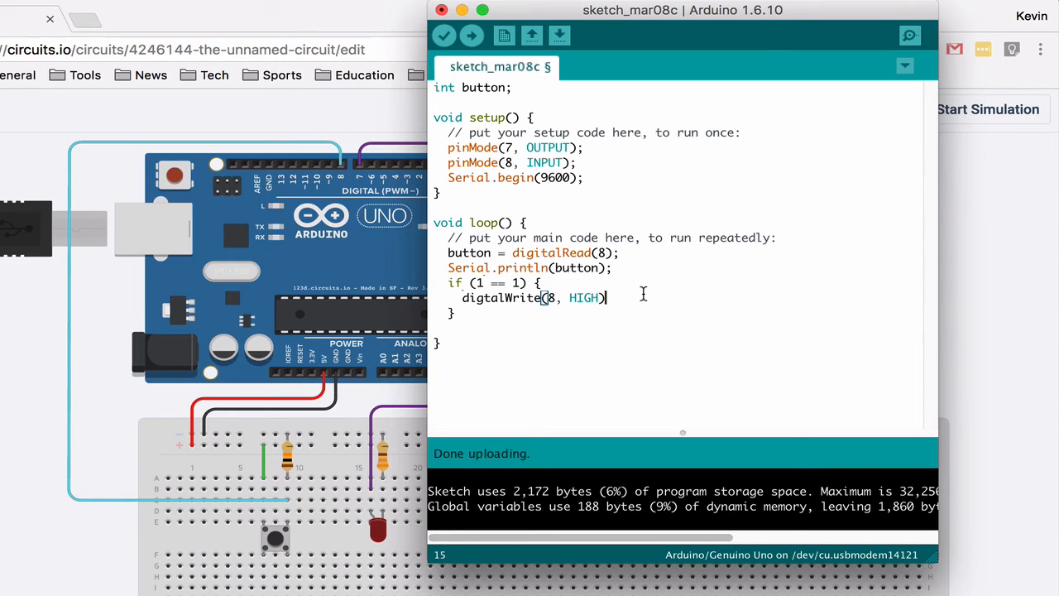
pyautogui.write(';')
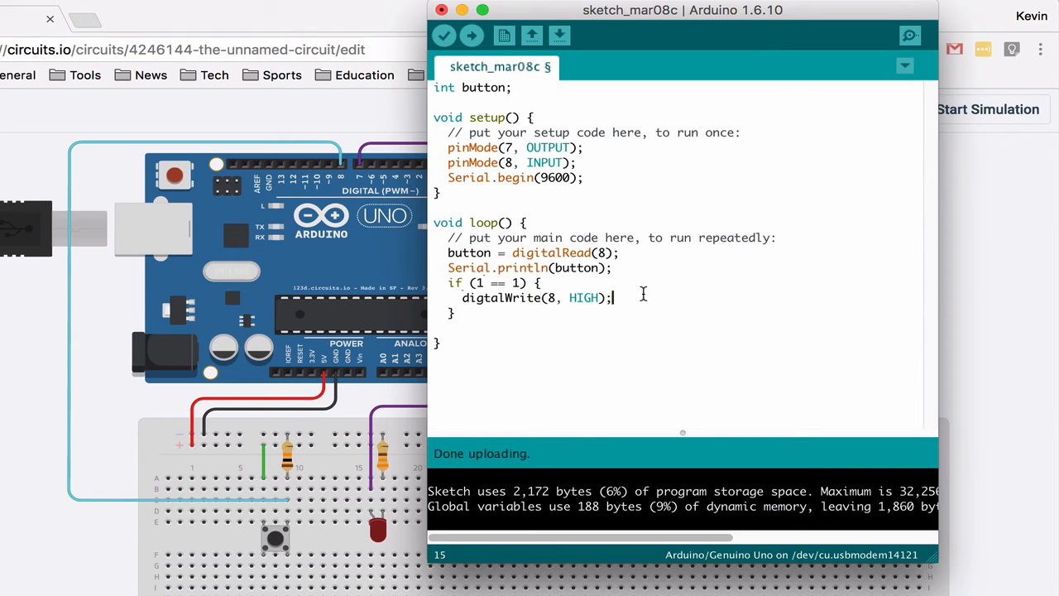
pyautogui.moveTo(598, 298)
pyautogui.write('i')
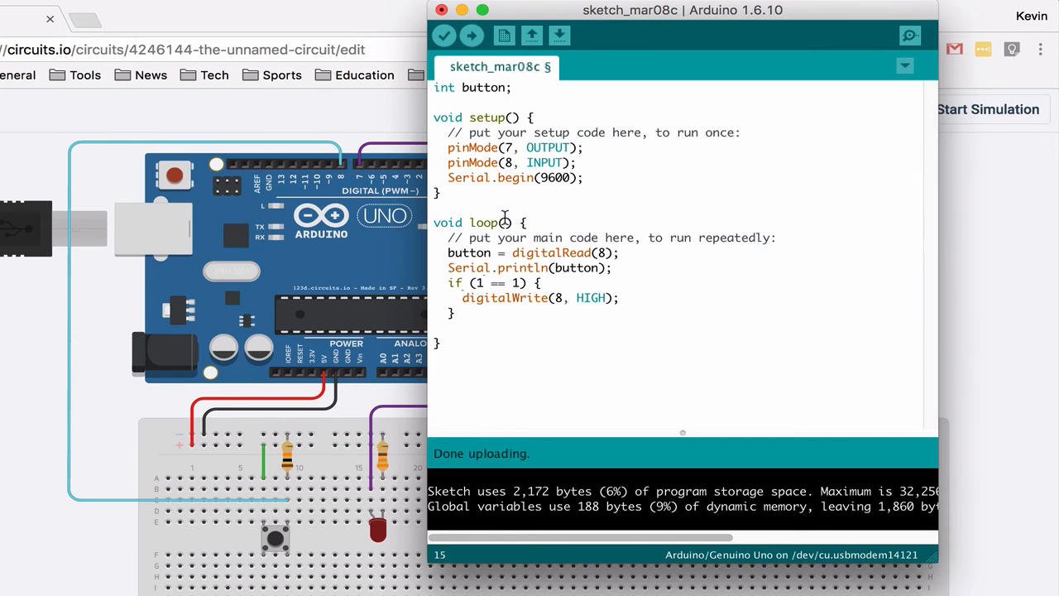
# Change the write to pin 7 and the condition to 1 == 0, then upload the sketch.
pyautogui.click(472, 34)
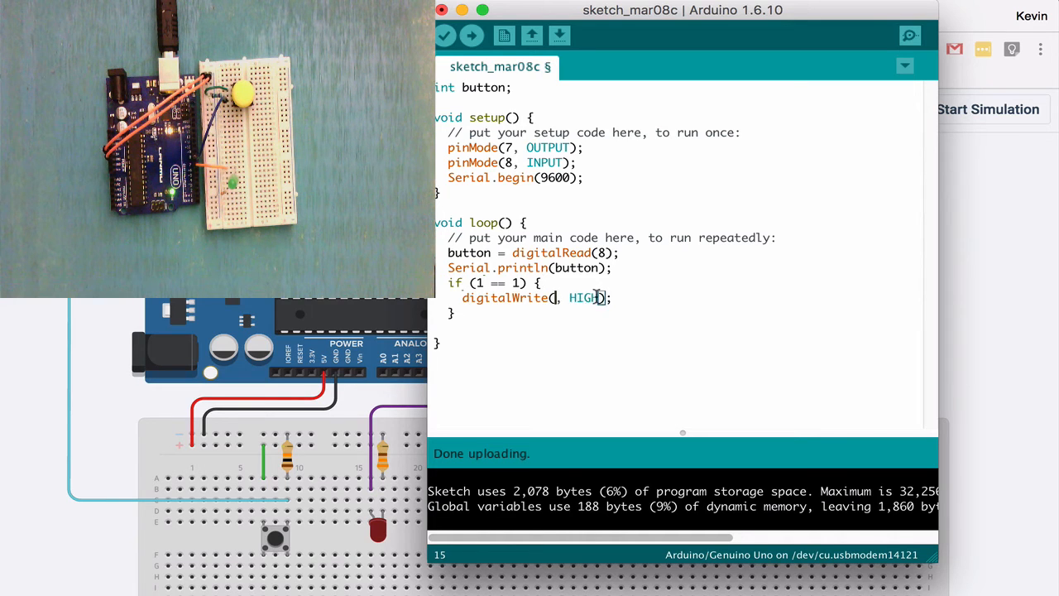
pyautogui.click(471, 35)
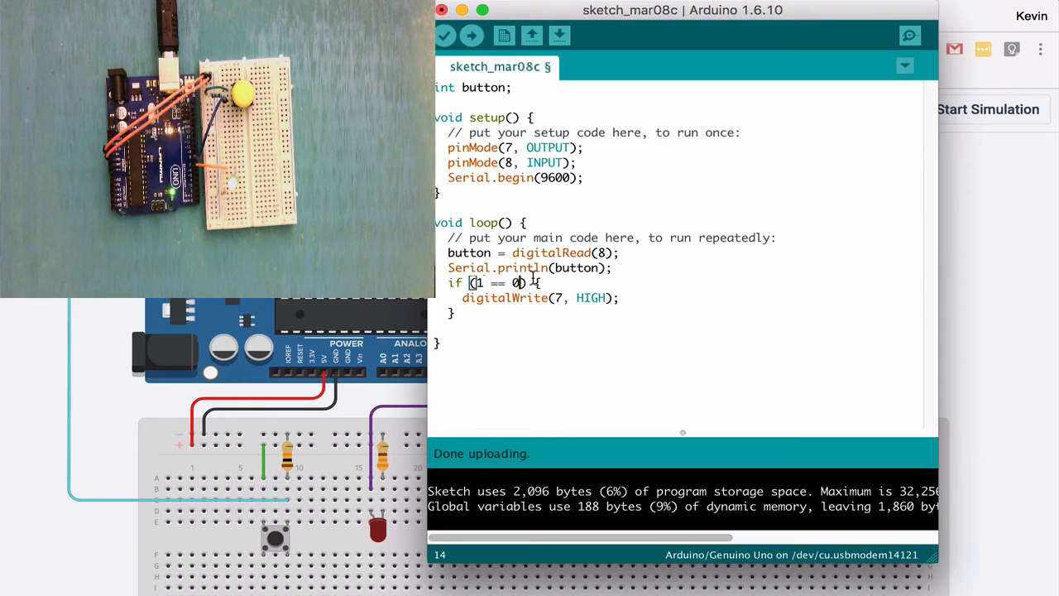
pyautogui.click(472, 36)
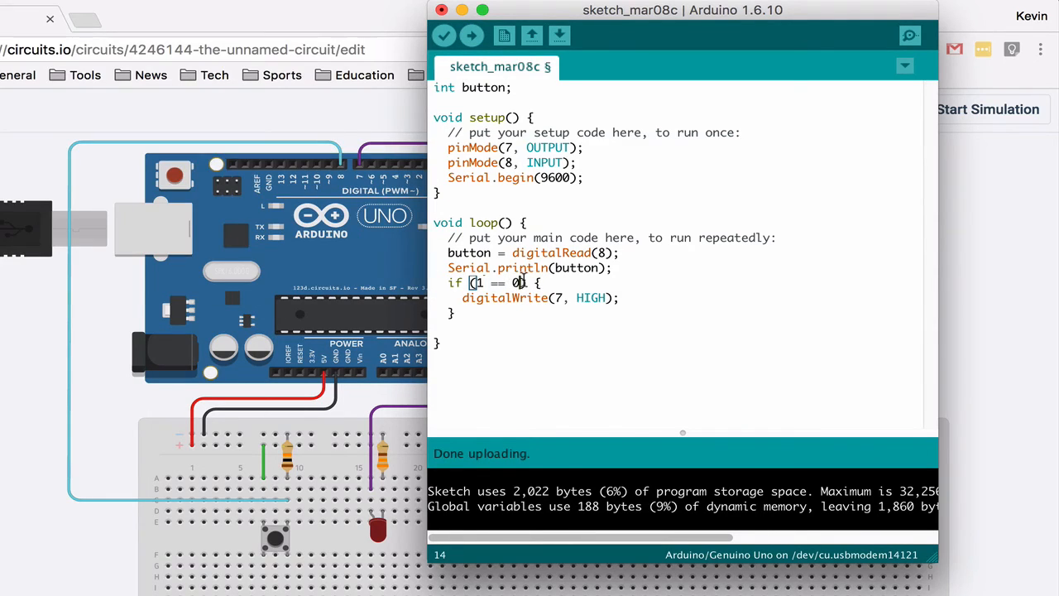
# Replace the 1 == 0 condition with button == 1.
pyautogui.doubleClick(495, 282)
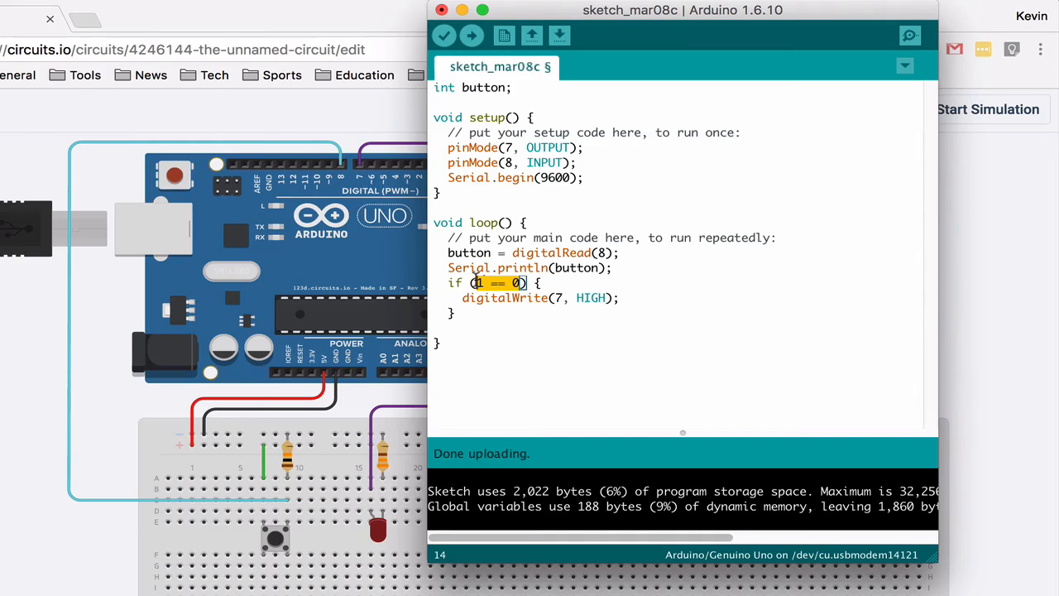
pyautogui.press('Backspace')
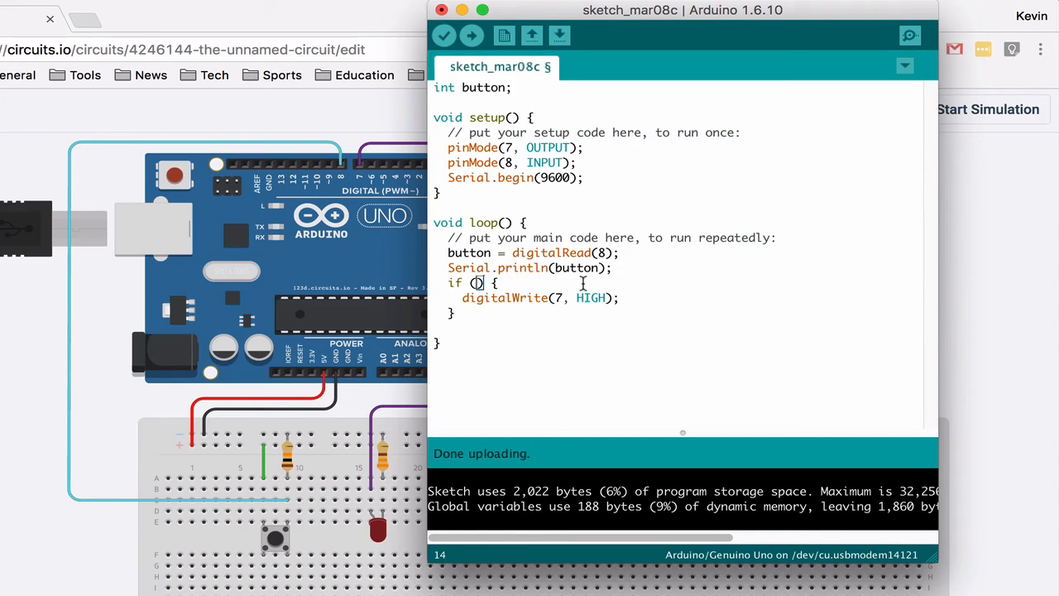
pyautogui.write('button =')
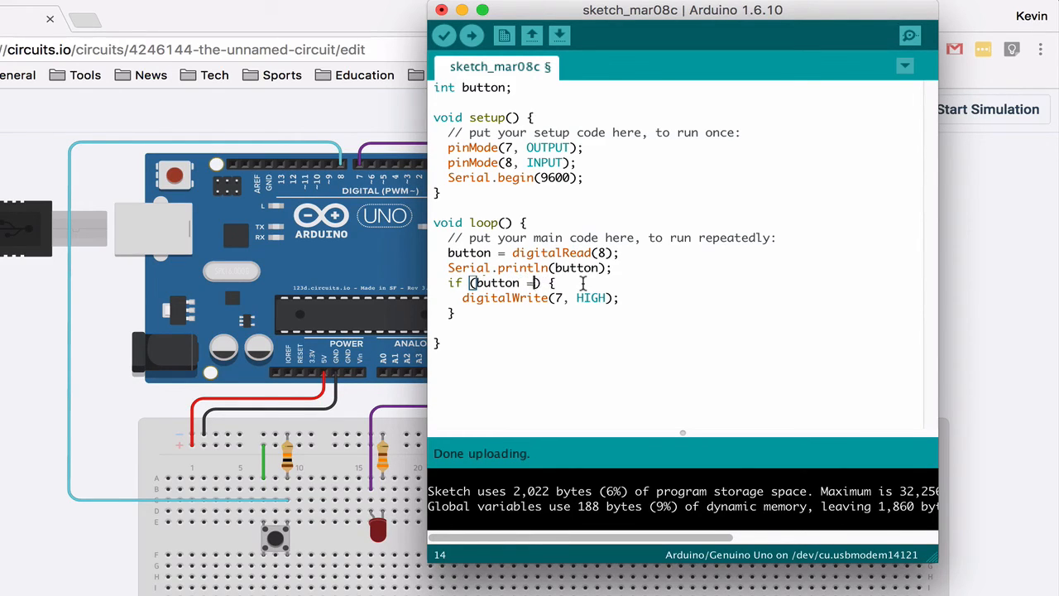
pyautogui.write('=')
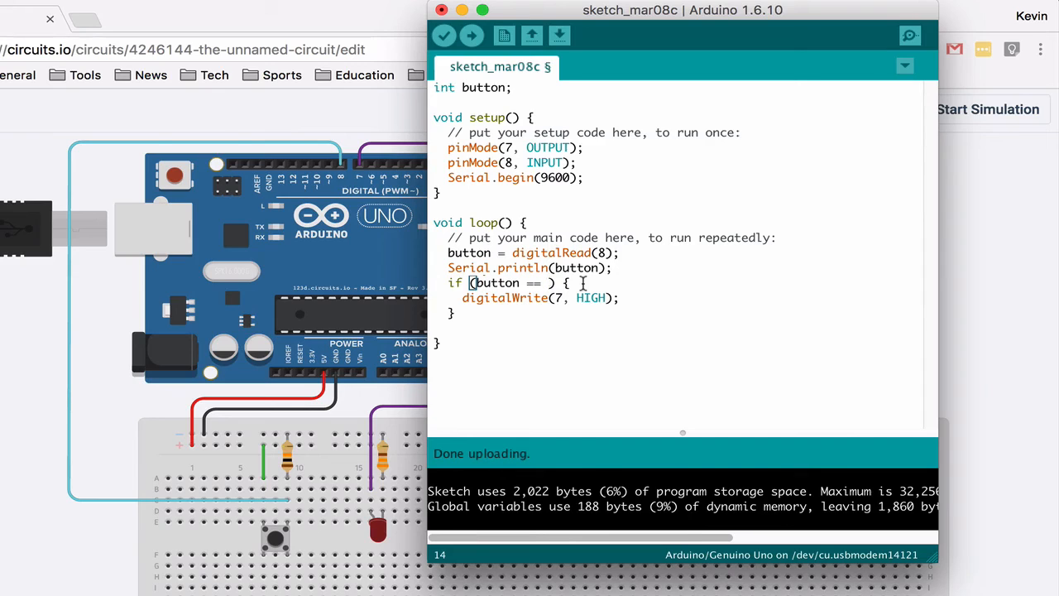
pyautogui.write('1')
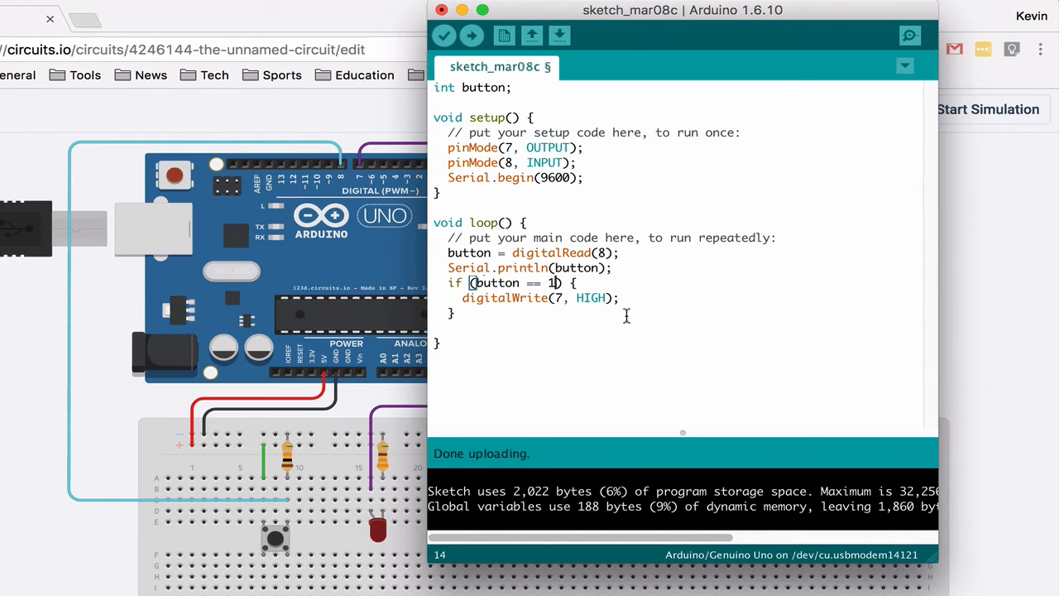
# After the pin 7 write, add delay(3000); and digitalWrite(7, LOW); inside the block.
pyautogui.click(619, 298)
pyautogui.write('delay')
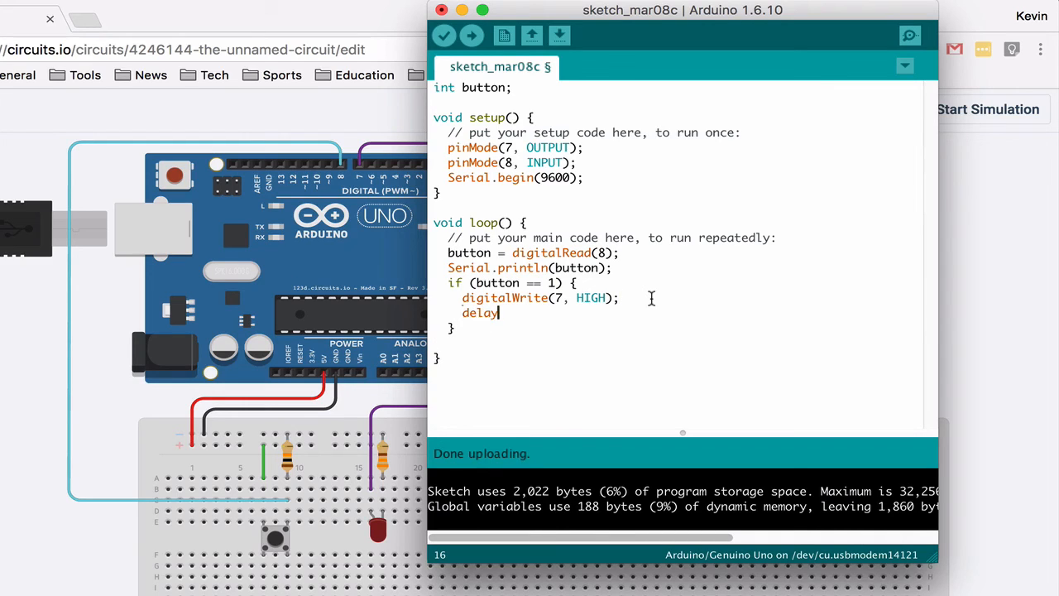
pyautogui.write('(3000);')
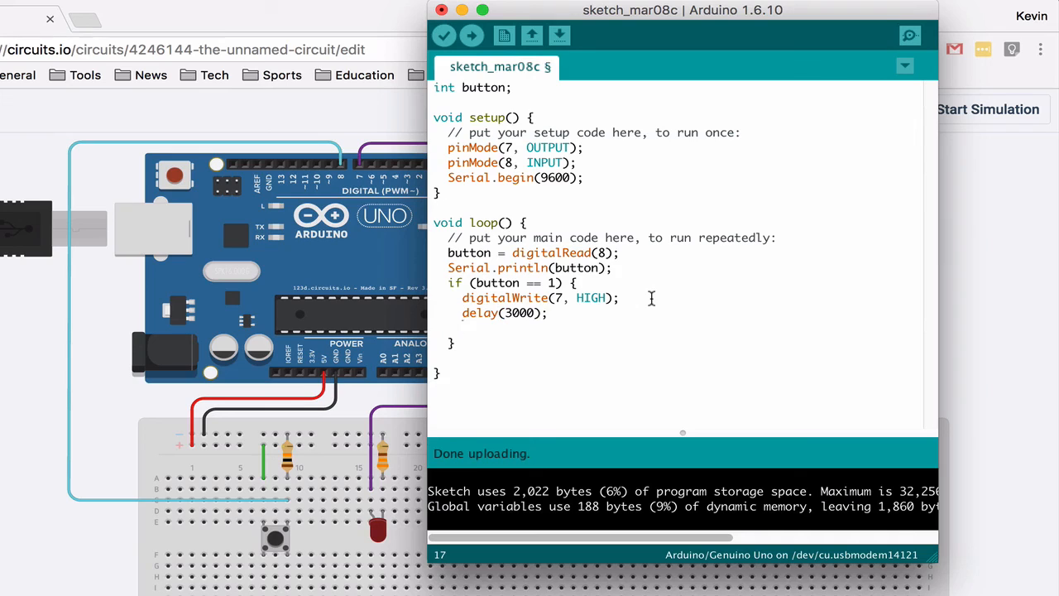
pyautogui.write('digital')
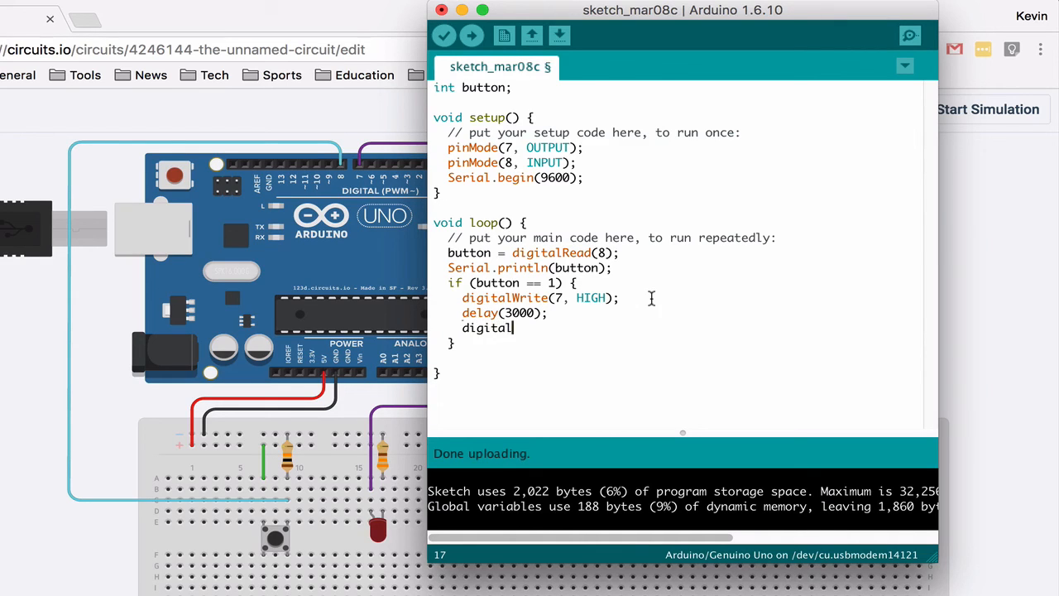
pyautogui.write('Write')
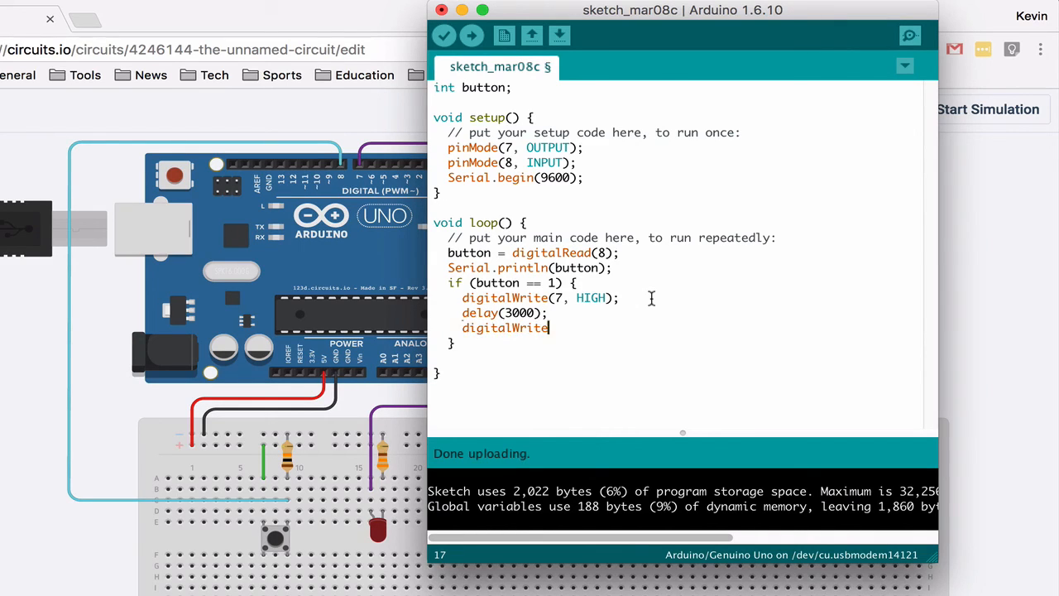
pyautogui.write('(7, L')
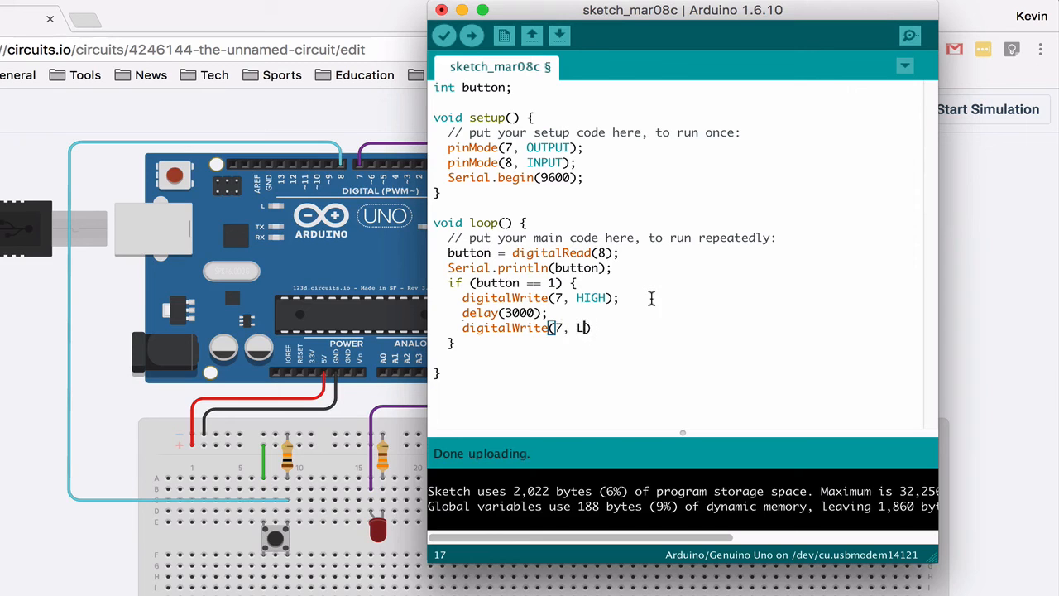
pyautogui.write('OW);')
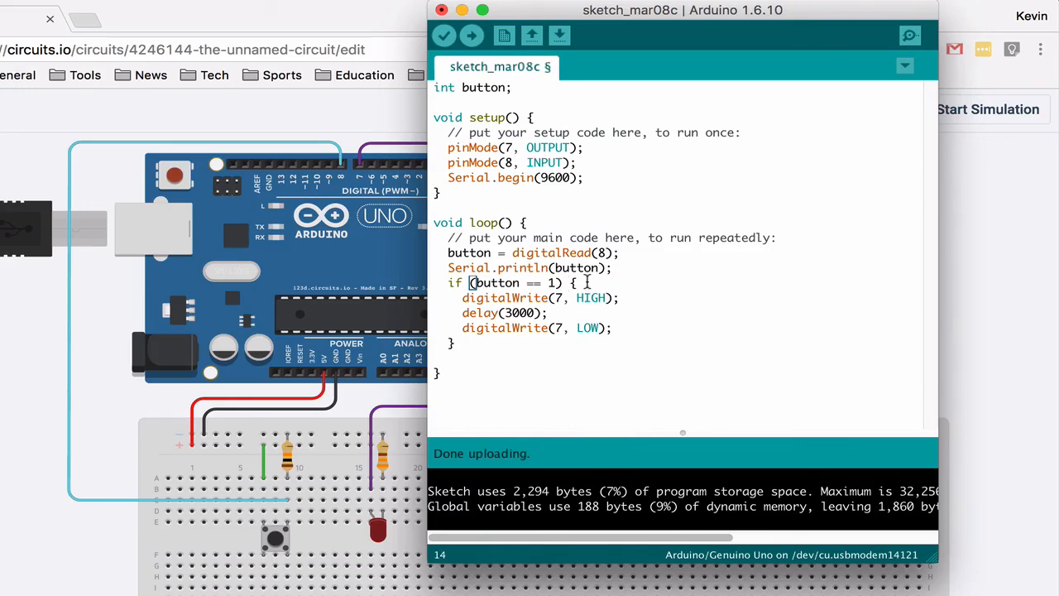
# Change the condition to button == HIGH and upload the sketch.
pyautogui.write('HI')
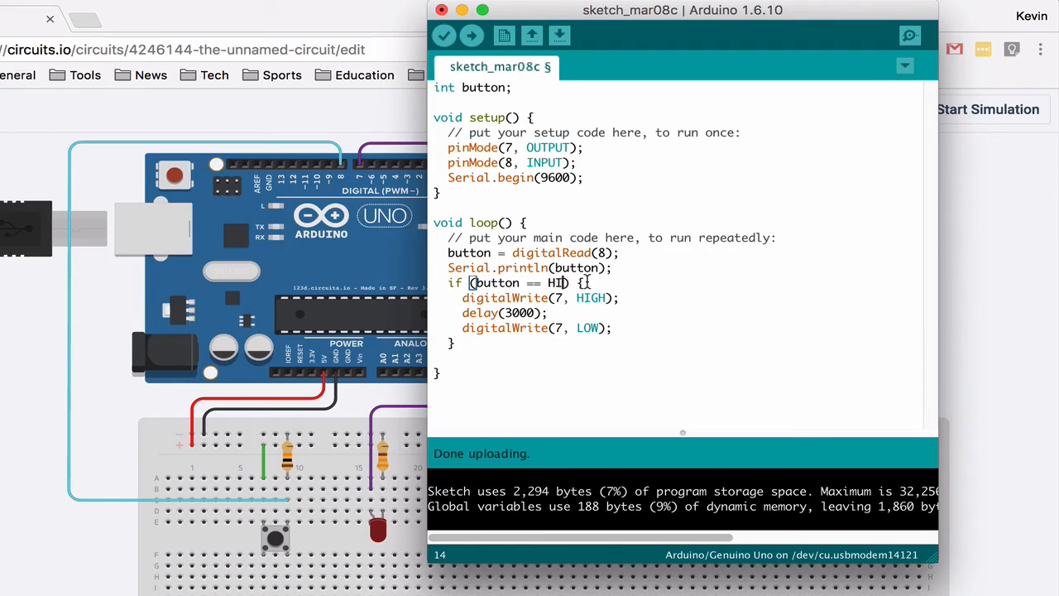
pyautogui.click(472, 35)
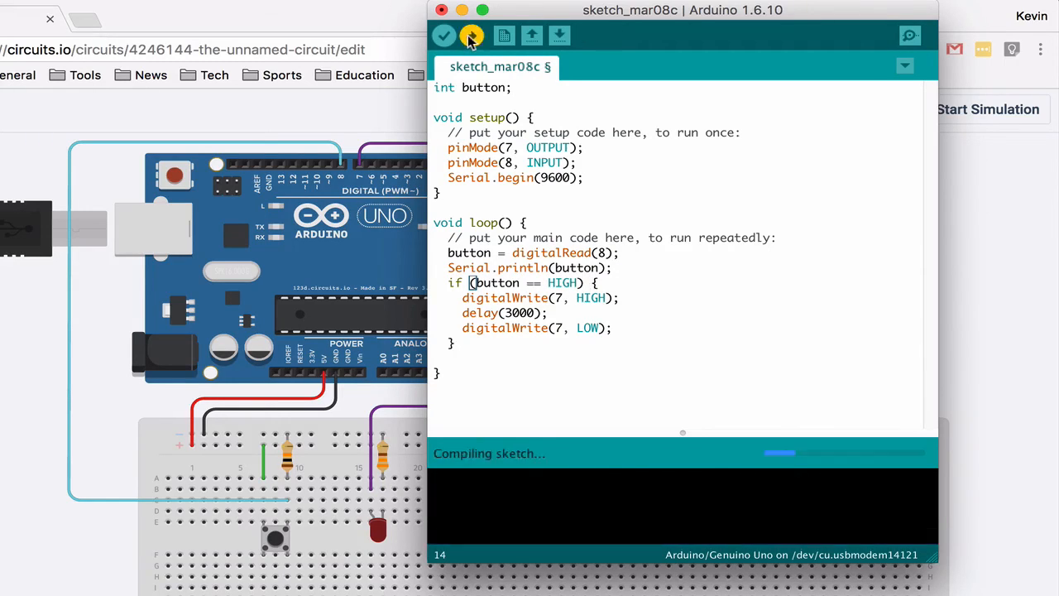